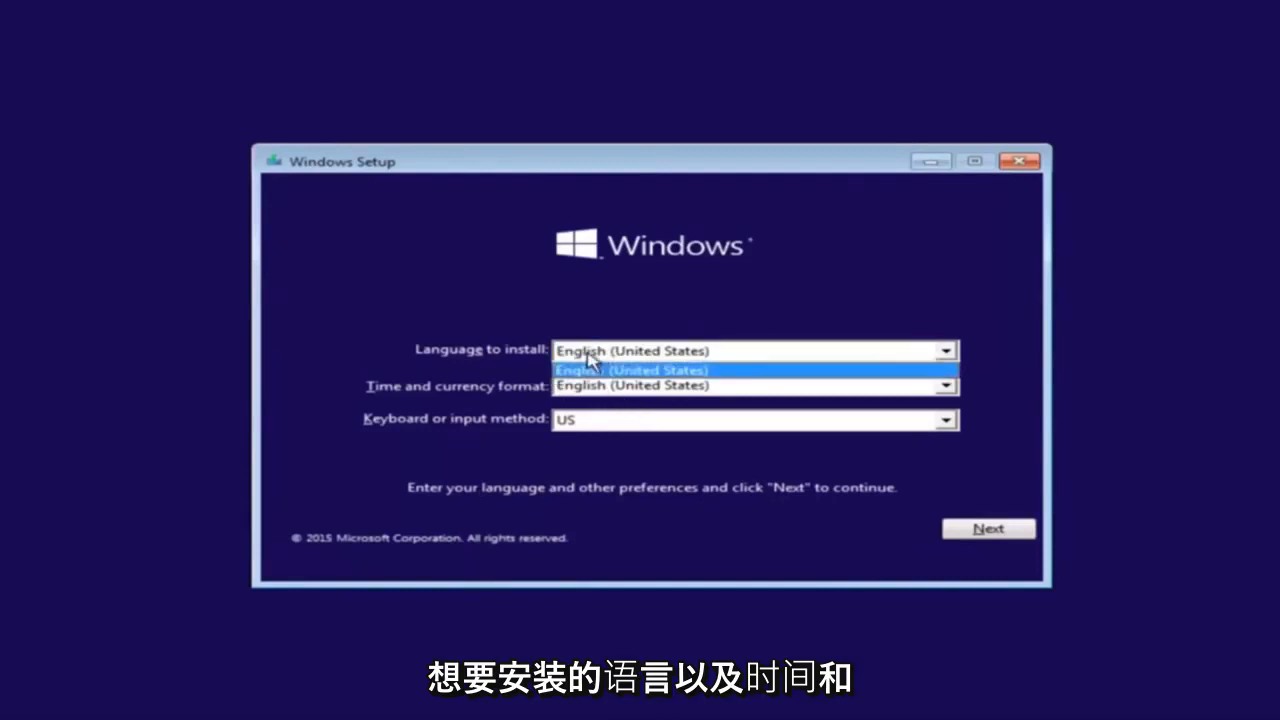
Step: Keep language and currency format English (United States), US keyboard, and continue setup
click(944, 384)
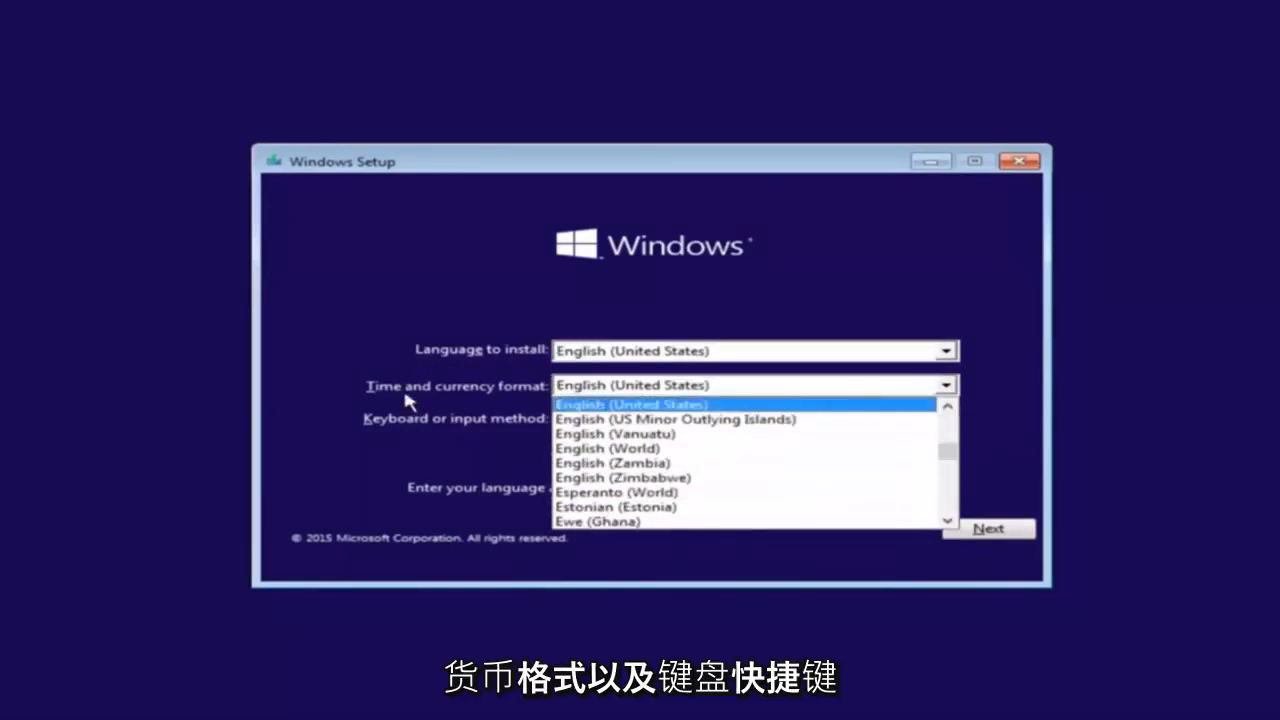
click(632, 404)
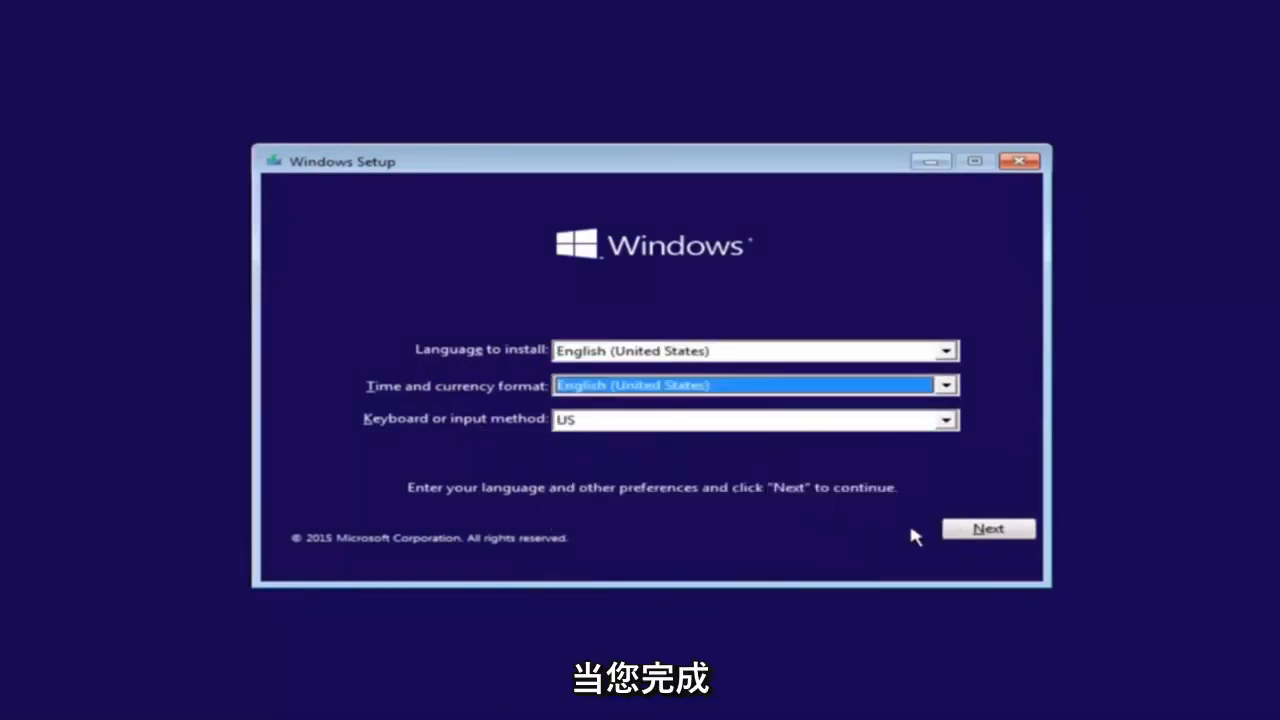
click(988, 528)
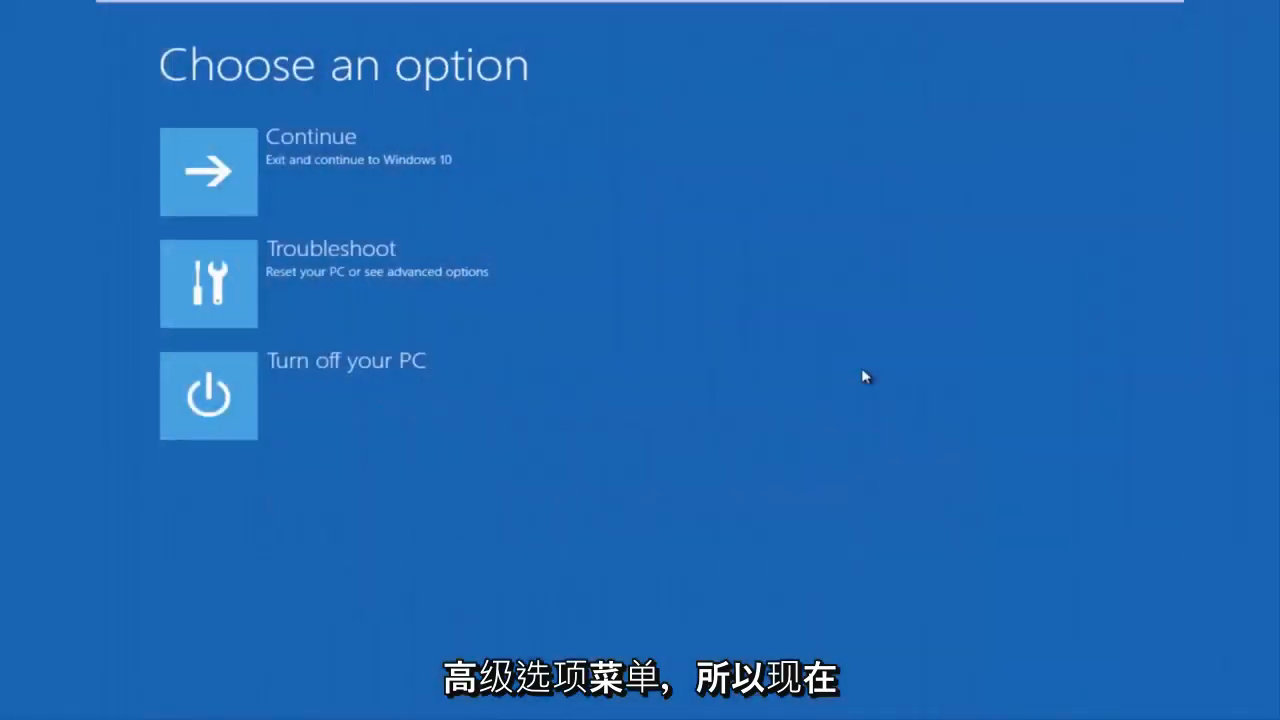
mouse_move(696, 292)
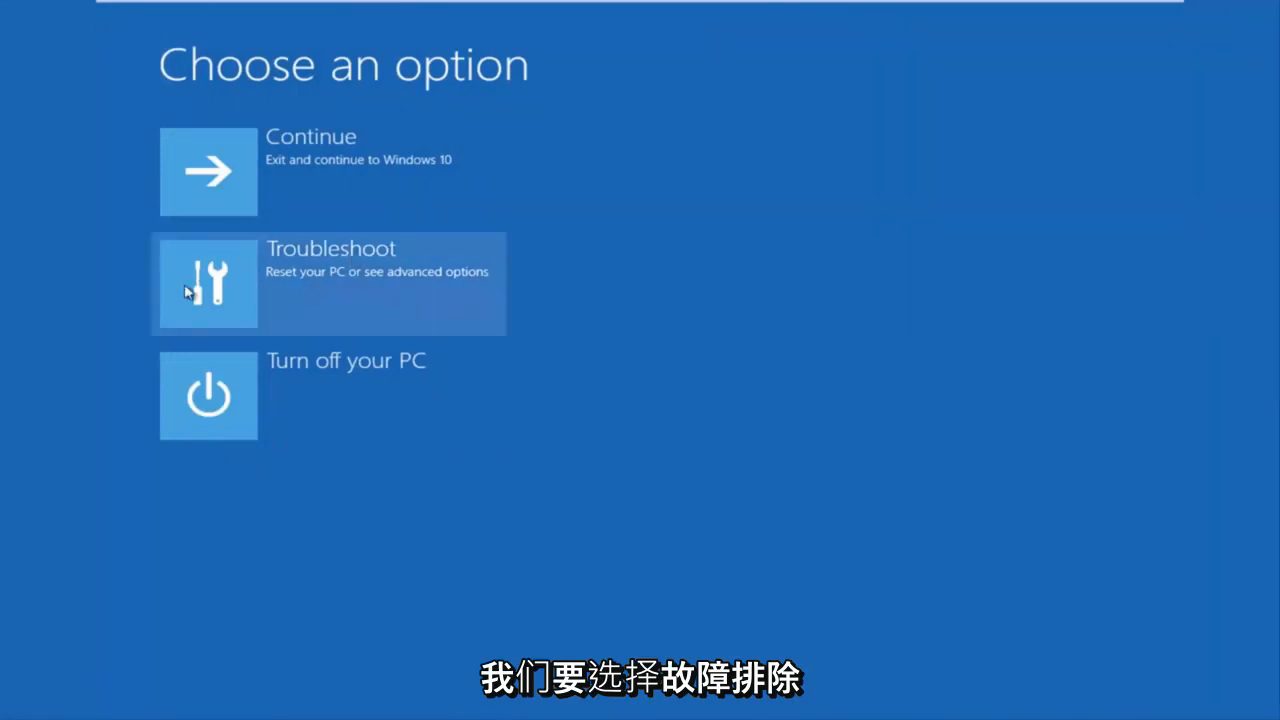
mouse_move(398, 288)
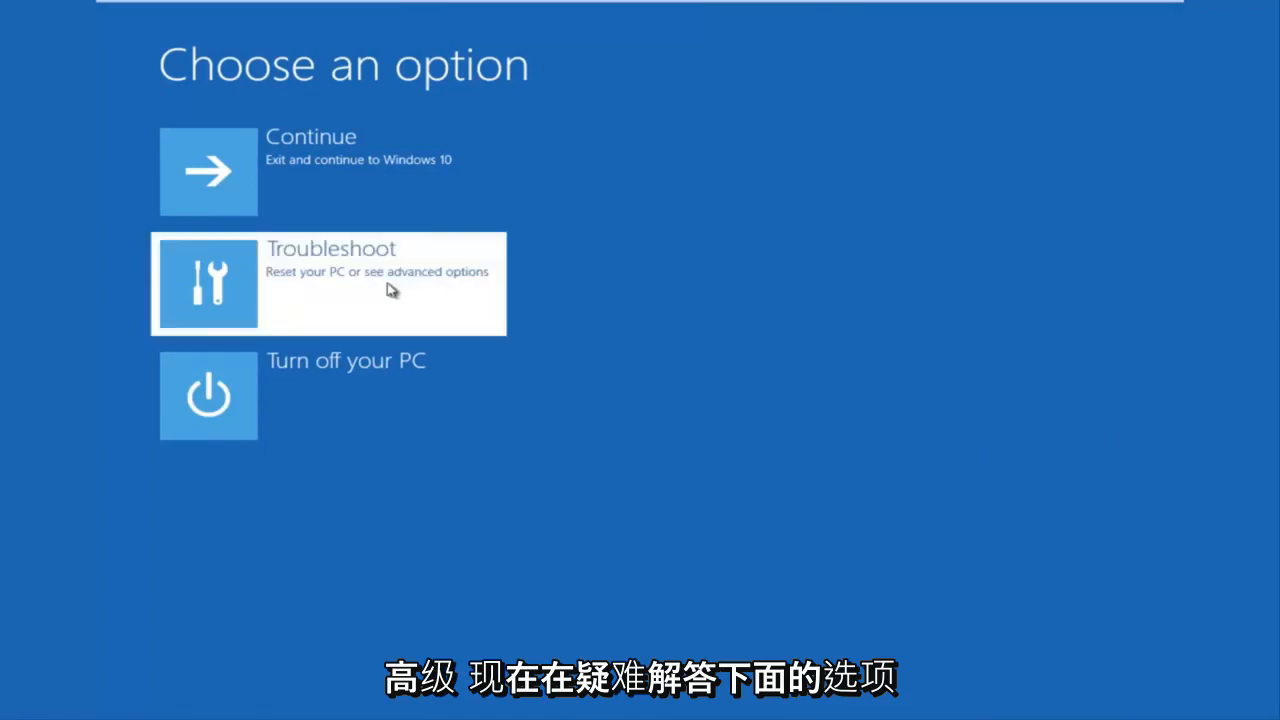
Step: Go through Troubleshoot into the Advanced options recovery menu
click(328, 284)
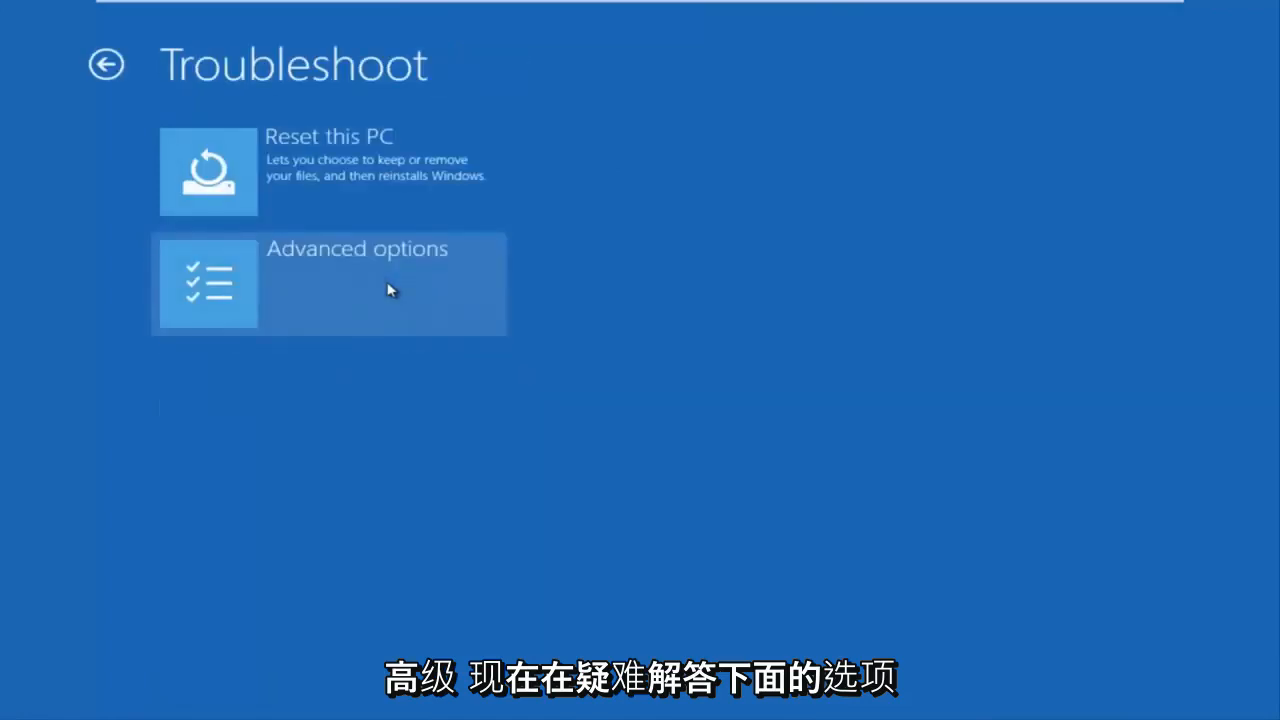
mouse_move(278, 182)
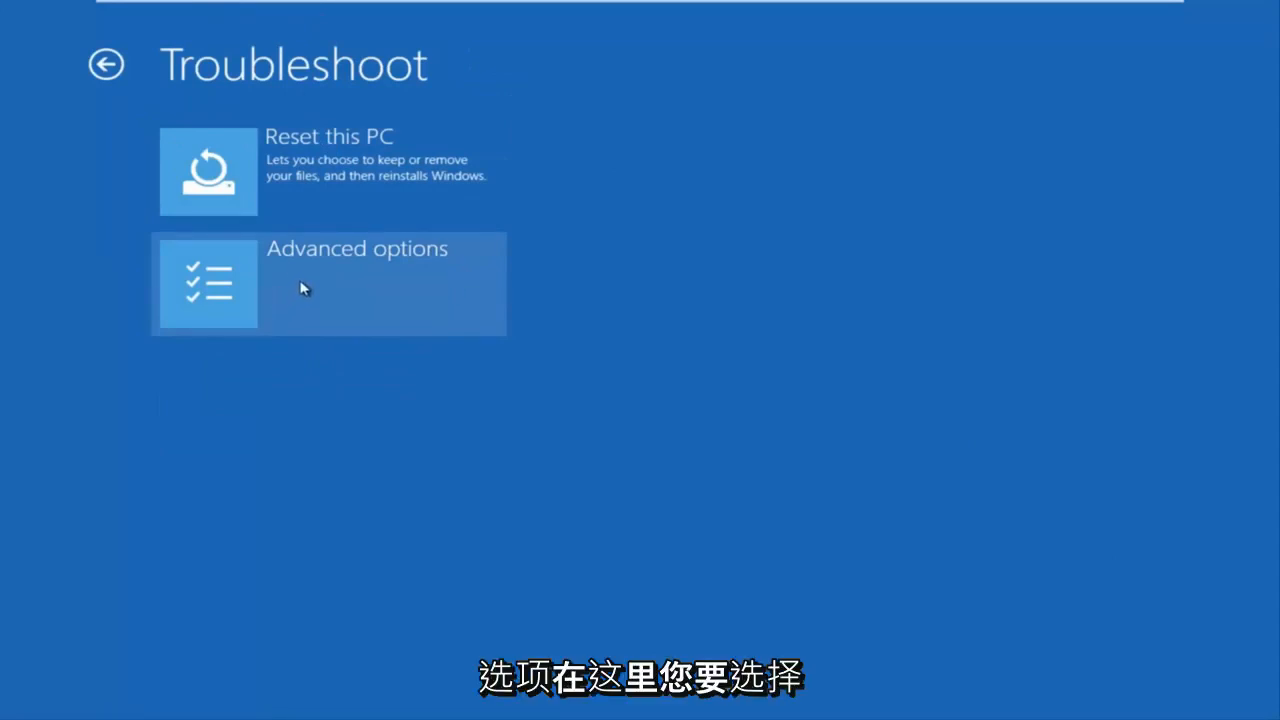
click(328, 284)
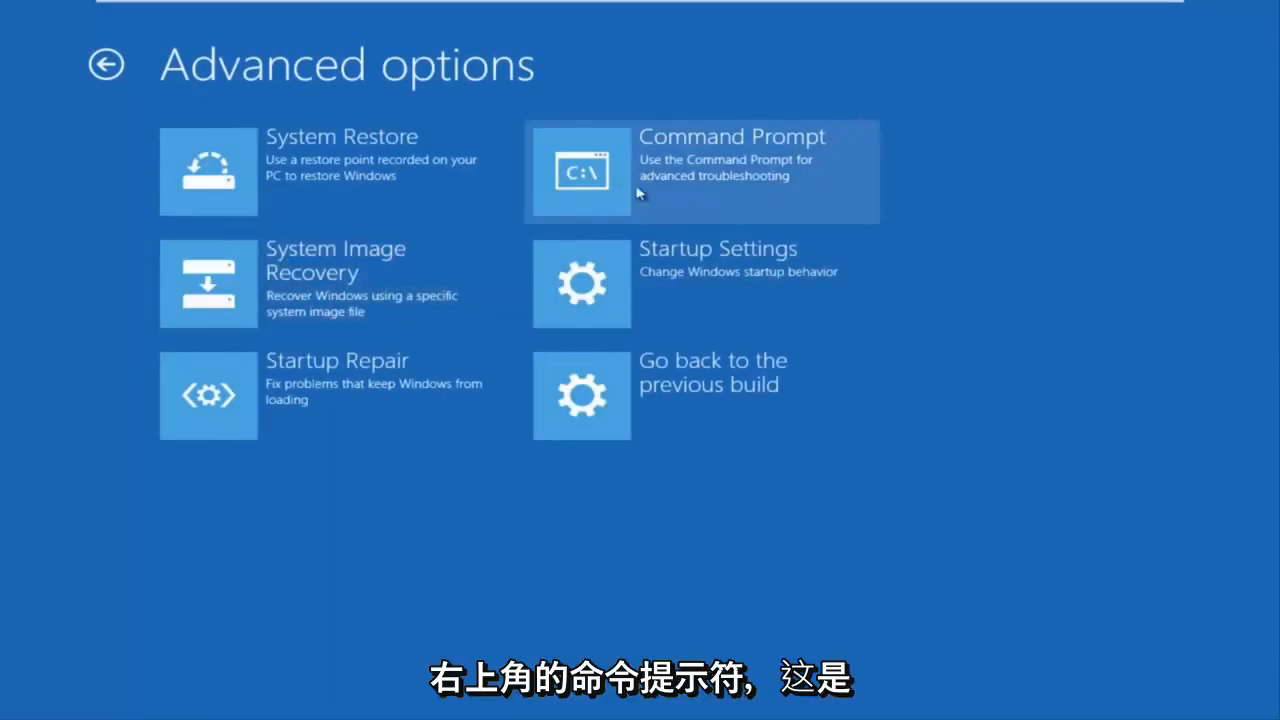
Step: Launch Command Prompt from the Advanced options menu
click(702, 172)
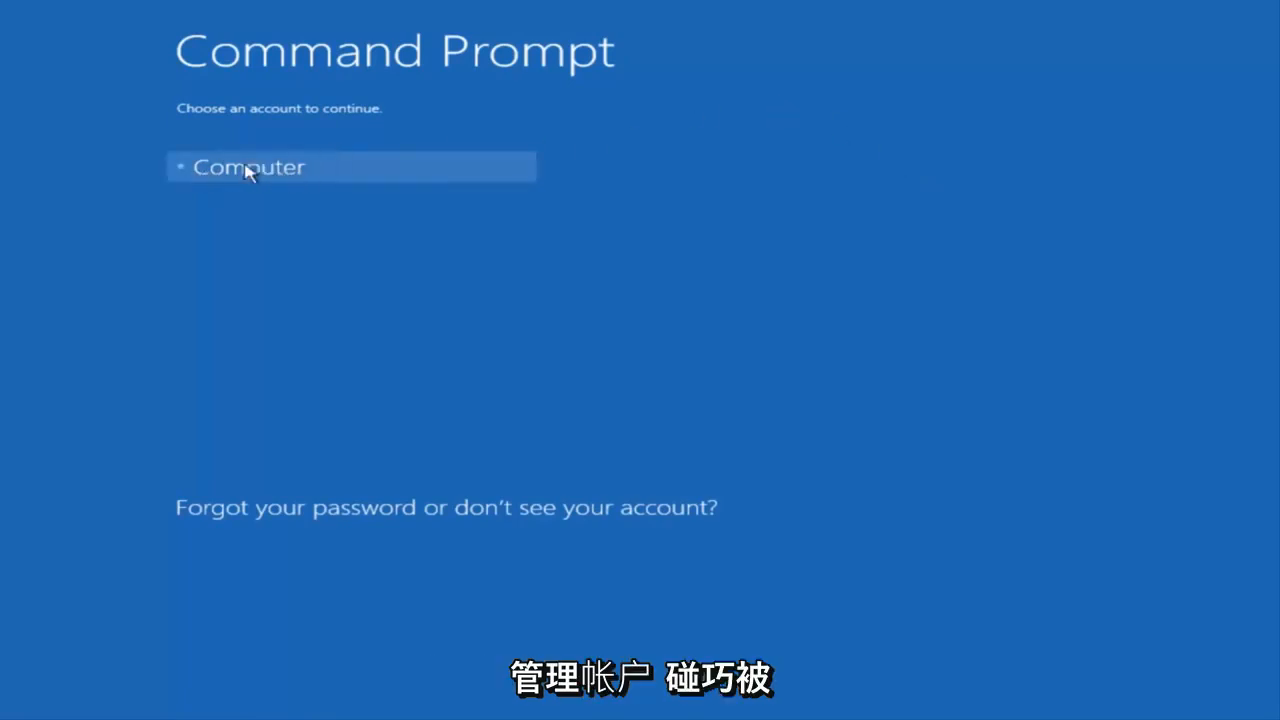
Step: Select the listed account and submit its password to reach the administrator prompt
click(250, 166)
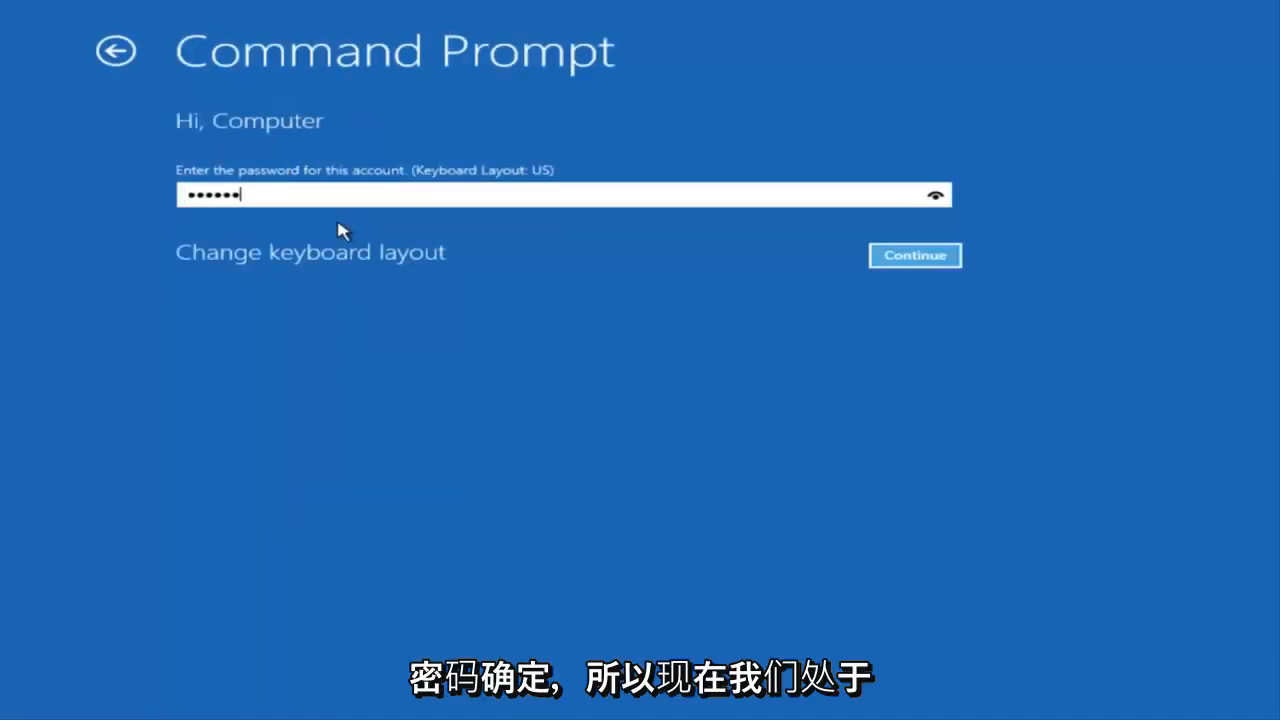
click(912, 256)
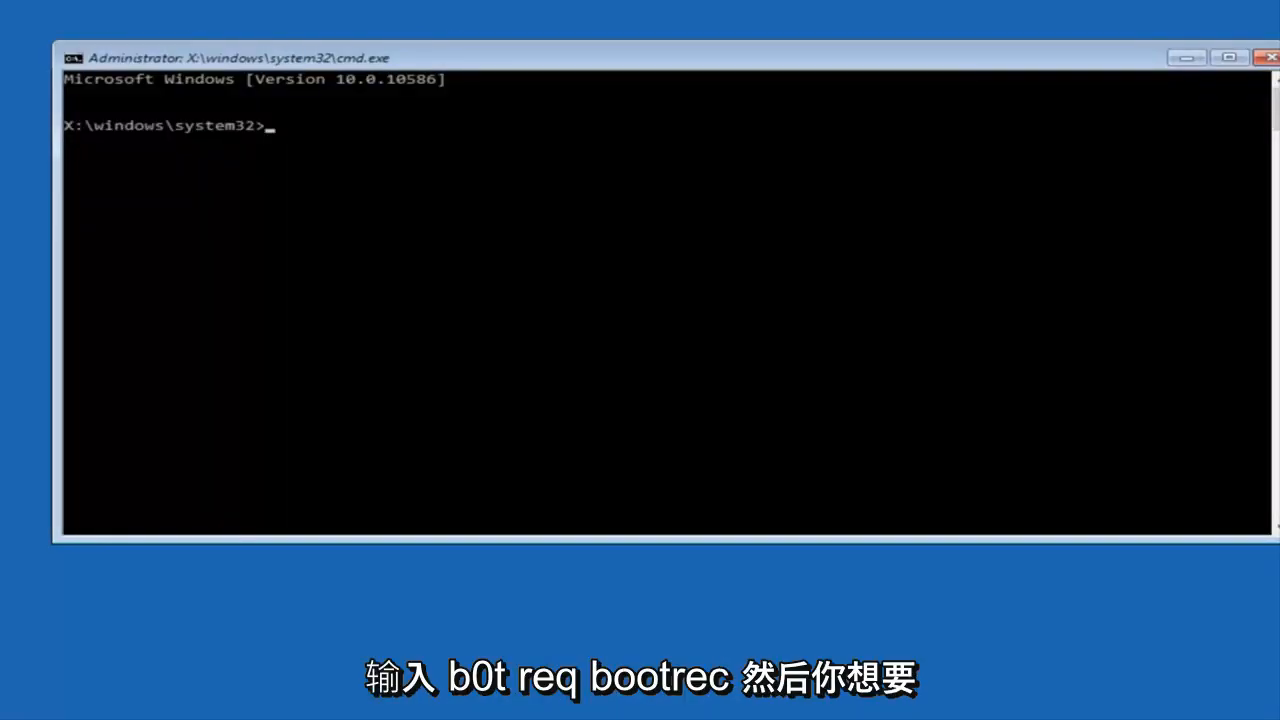
Step: Run Bootrec /fixmbr to rewrite the master boot record
text(B)
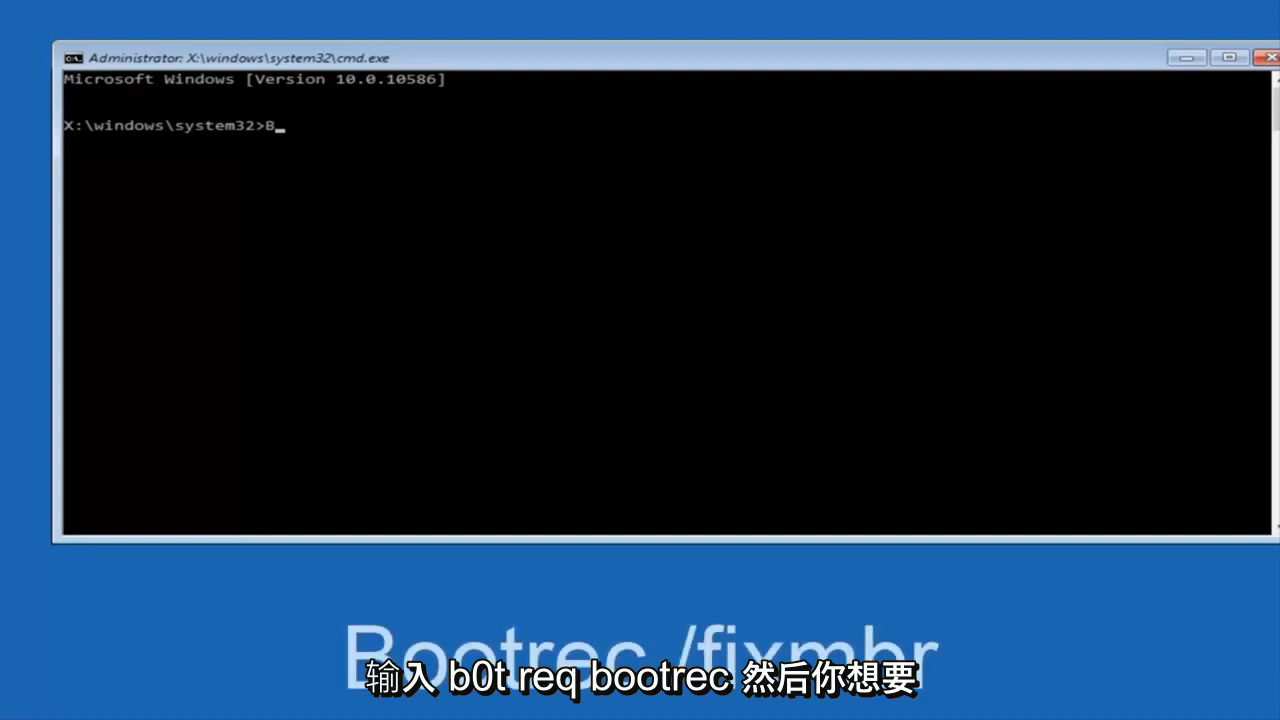
text(ootrec)
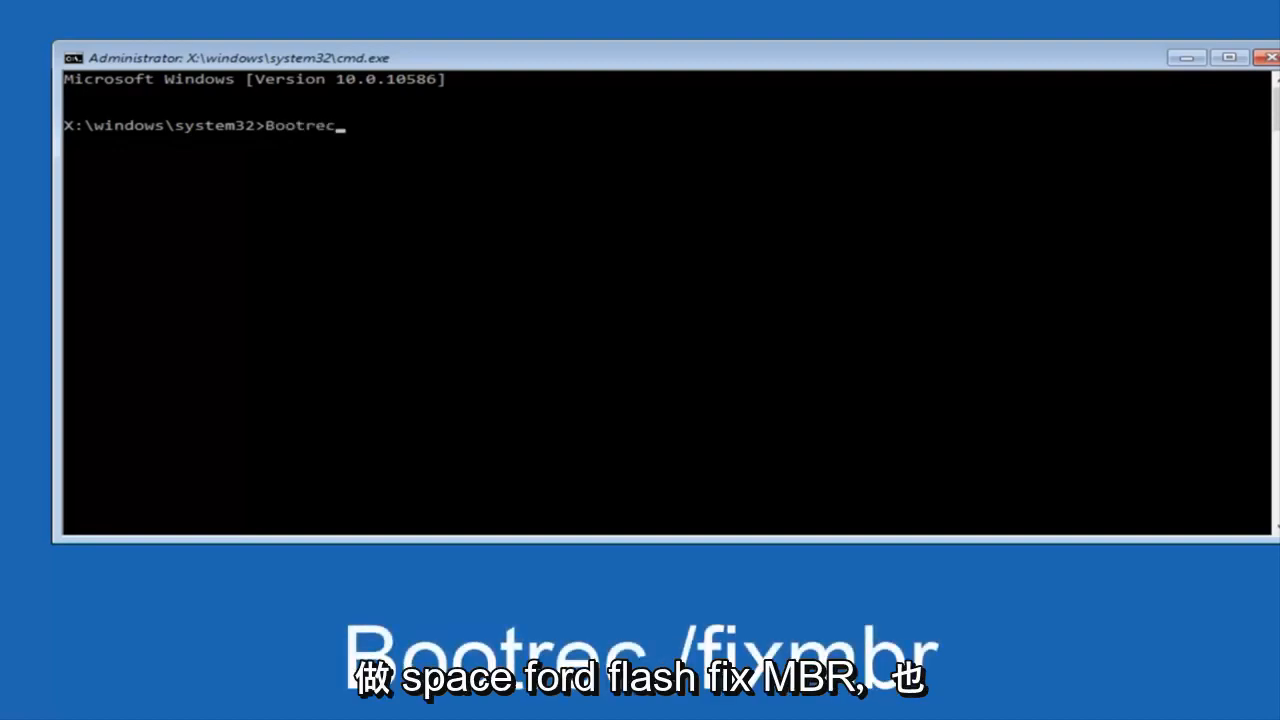
text(/)
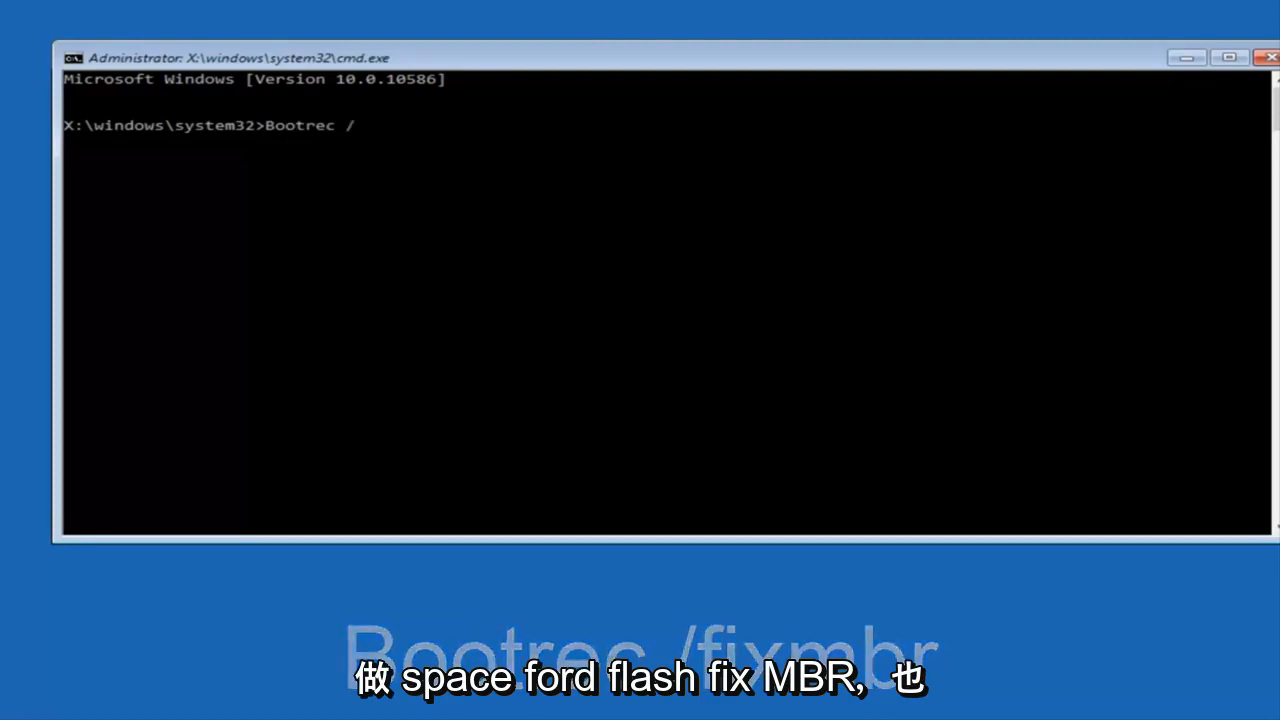
text(fix)
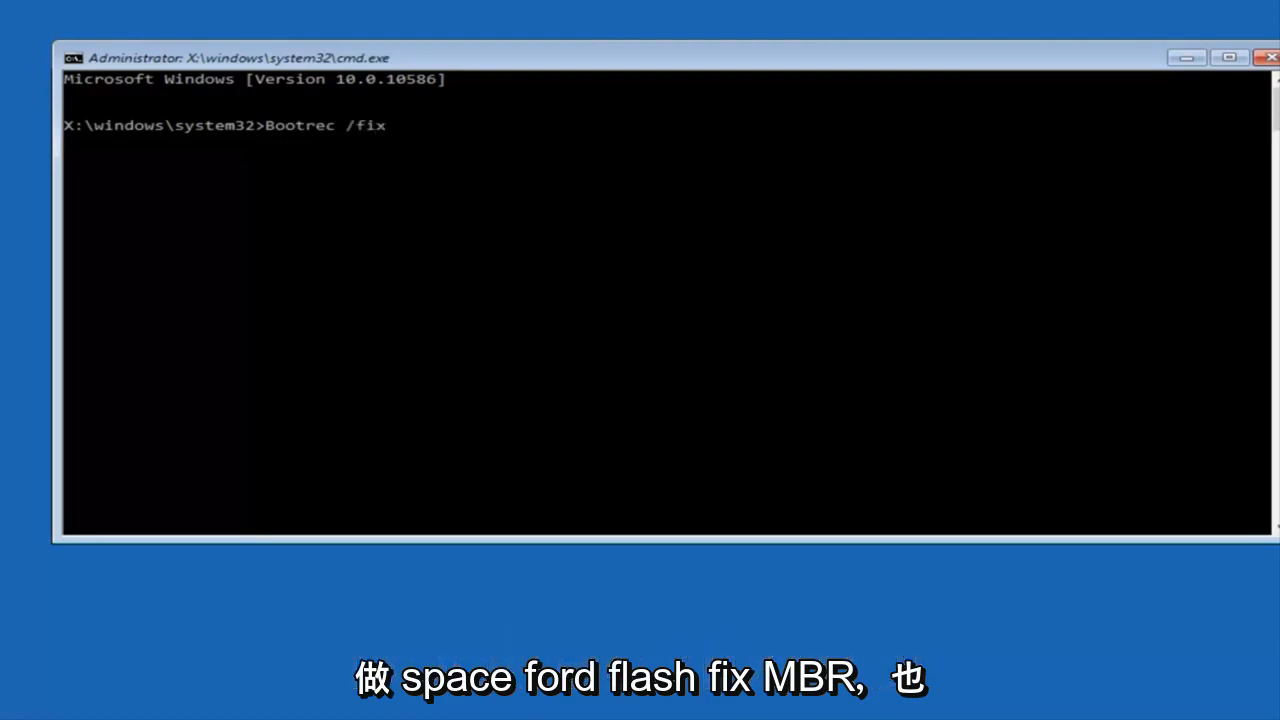
text(mbr)
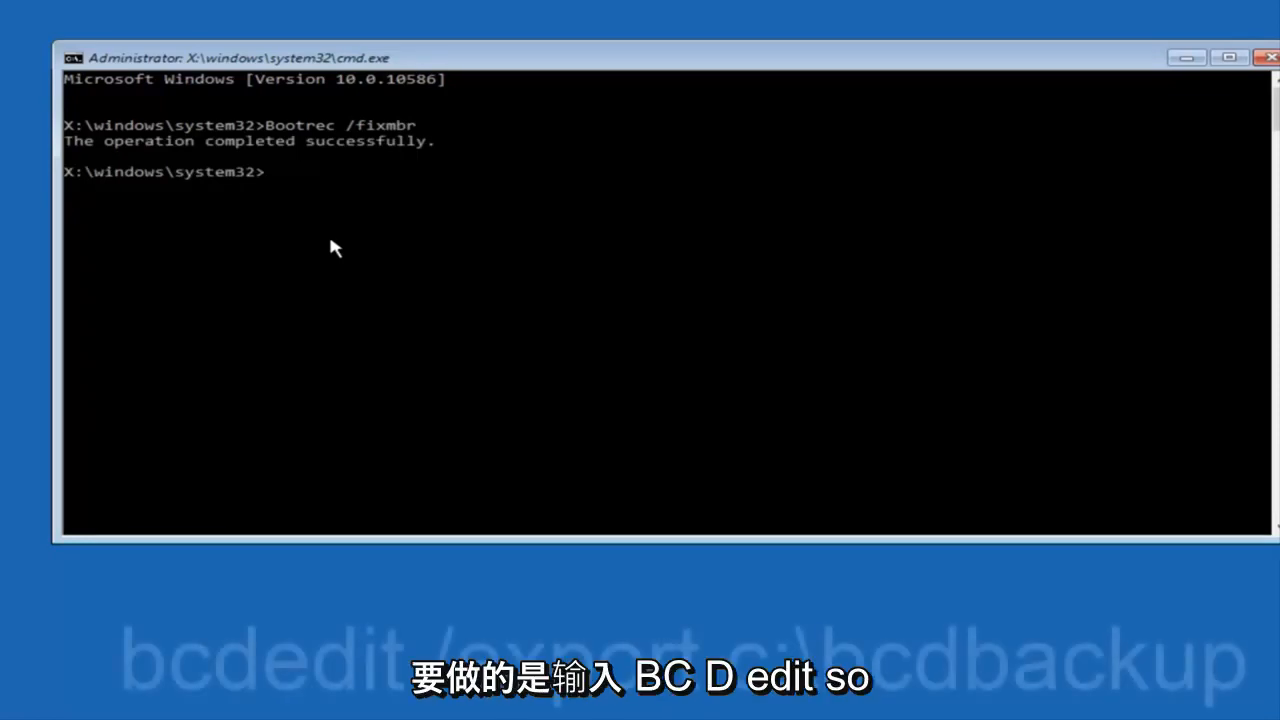
Step: Run bcdedit /export c:\bcdbackup to back up the boot configuration data
text(bc)
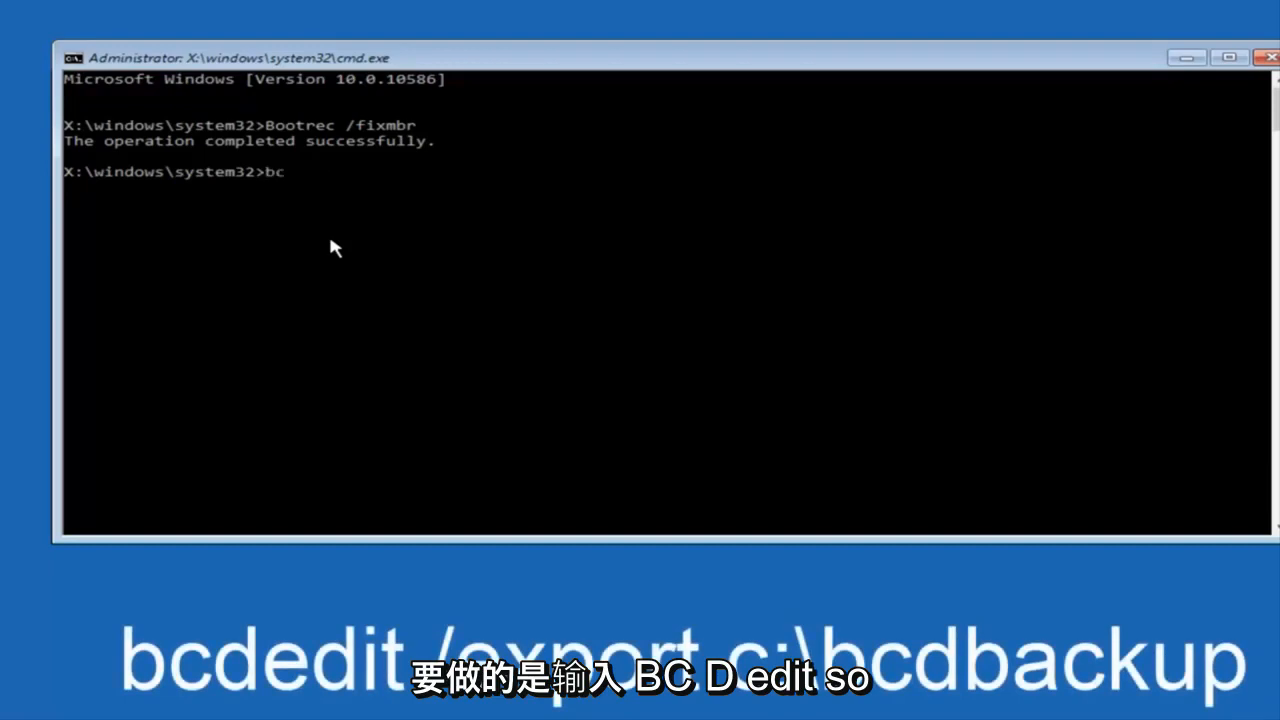
text(dedi)
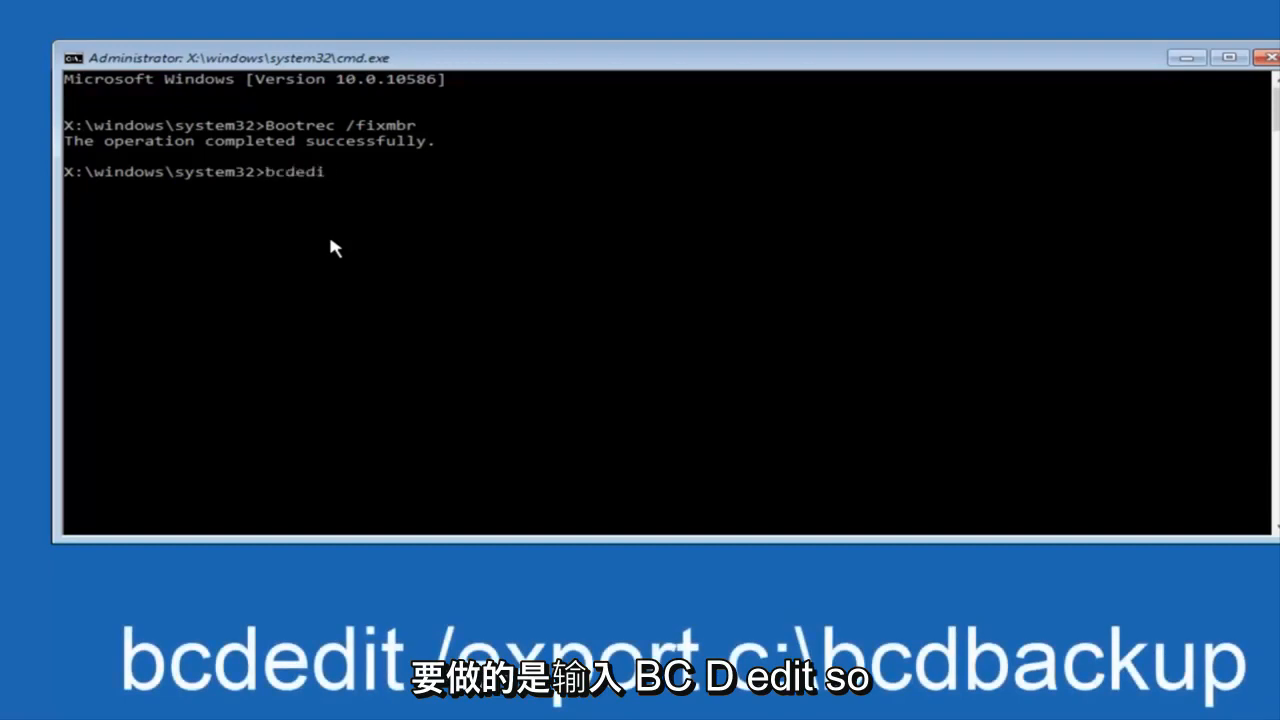
text(t)
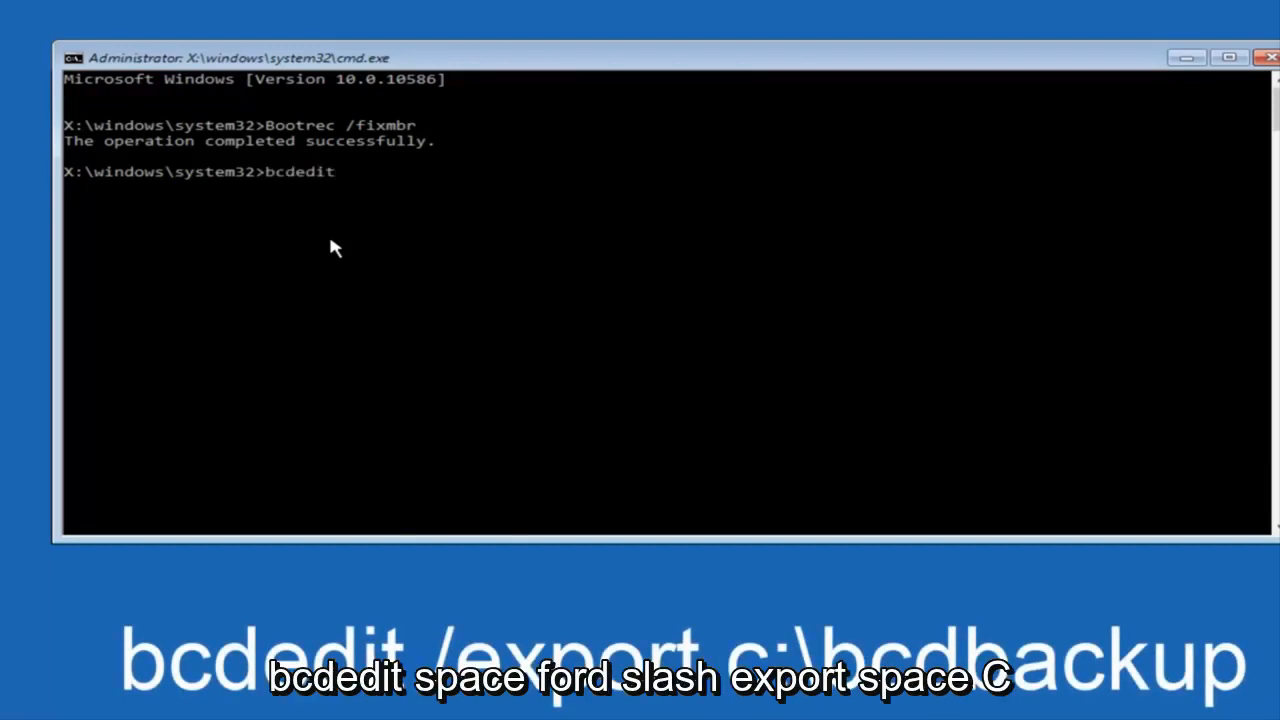
mouse_move(348, 276)
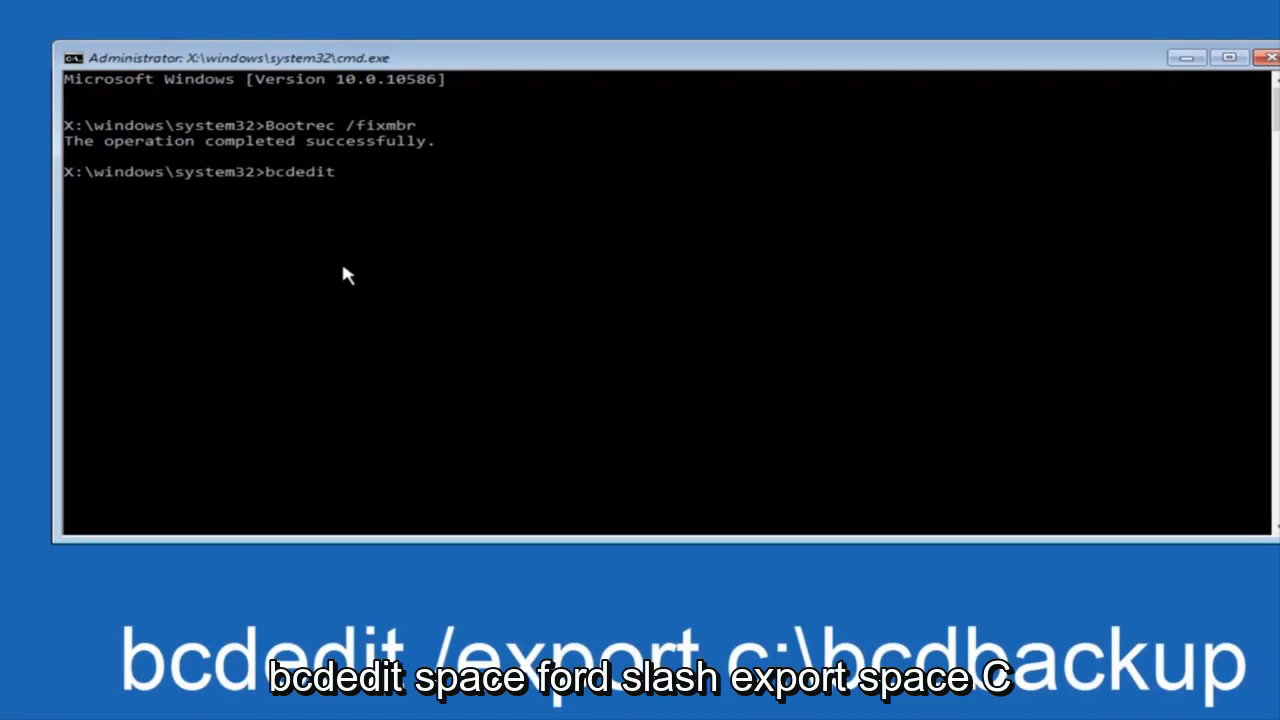
text(/e)
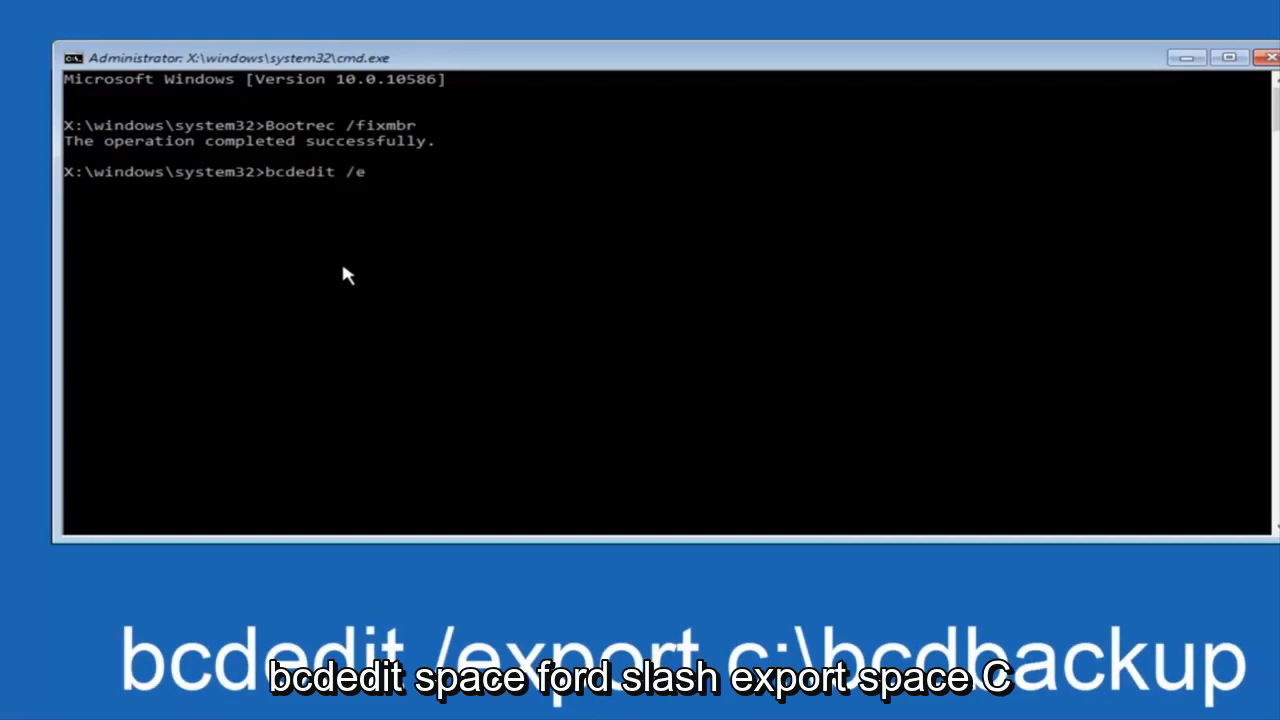
text(xport)
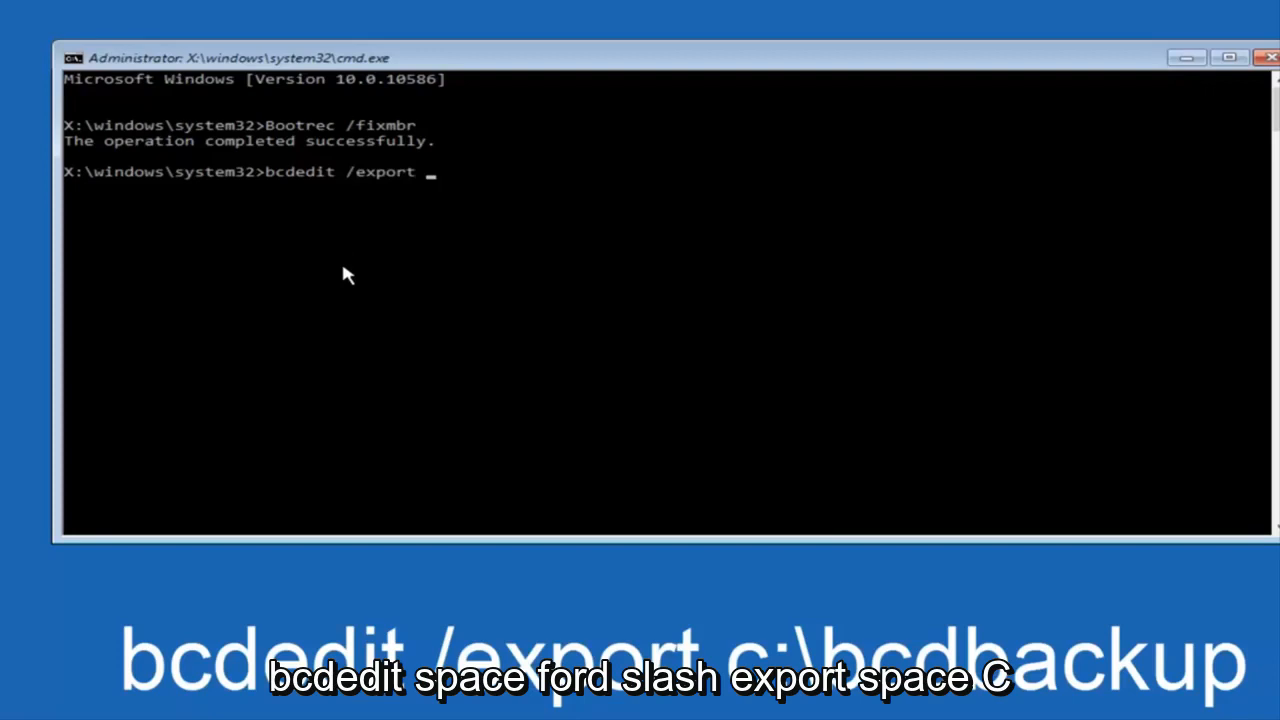
text(c)
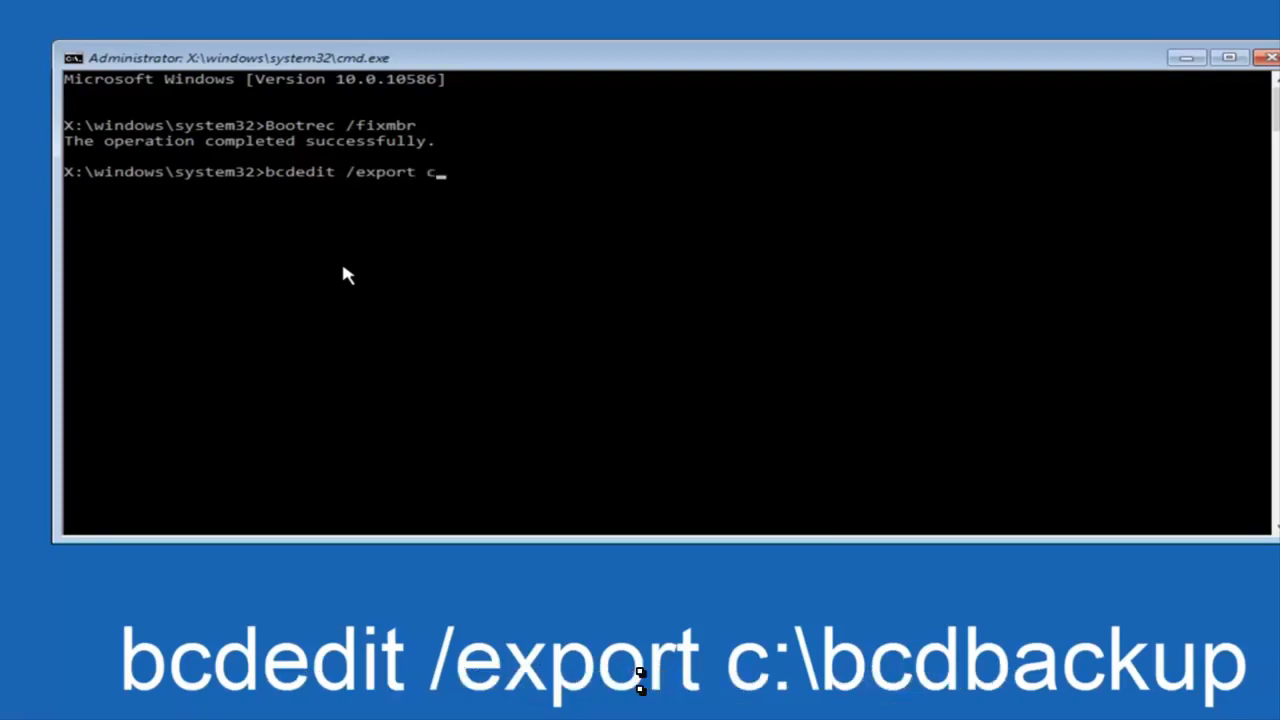
text(:\)
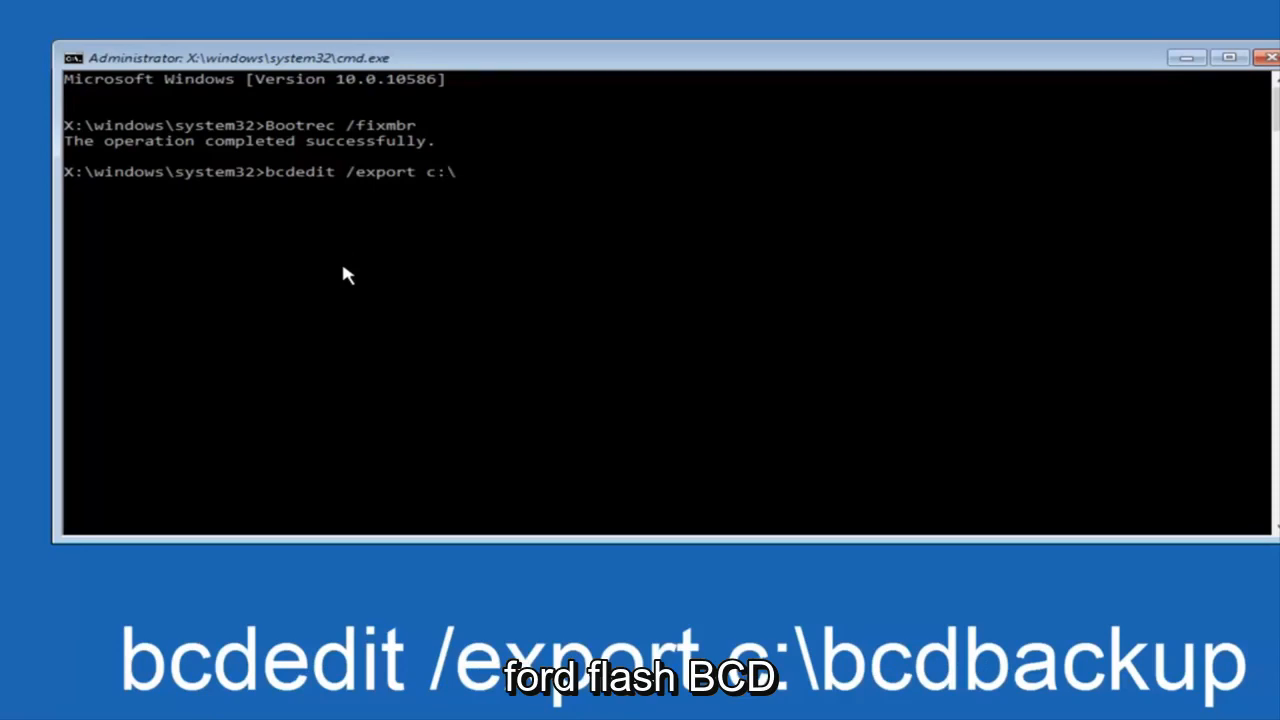
text(bcd)
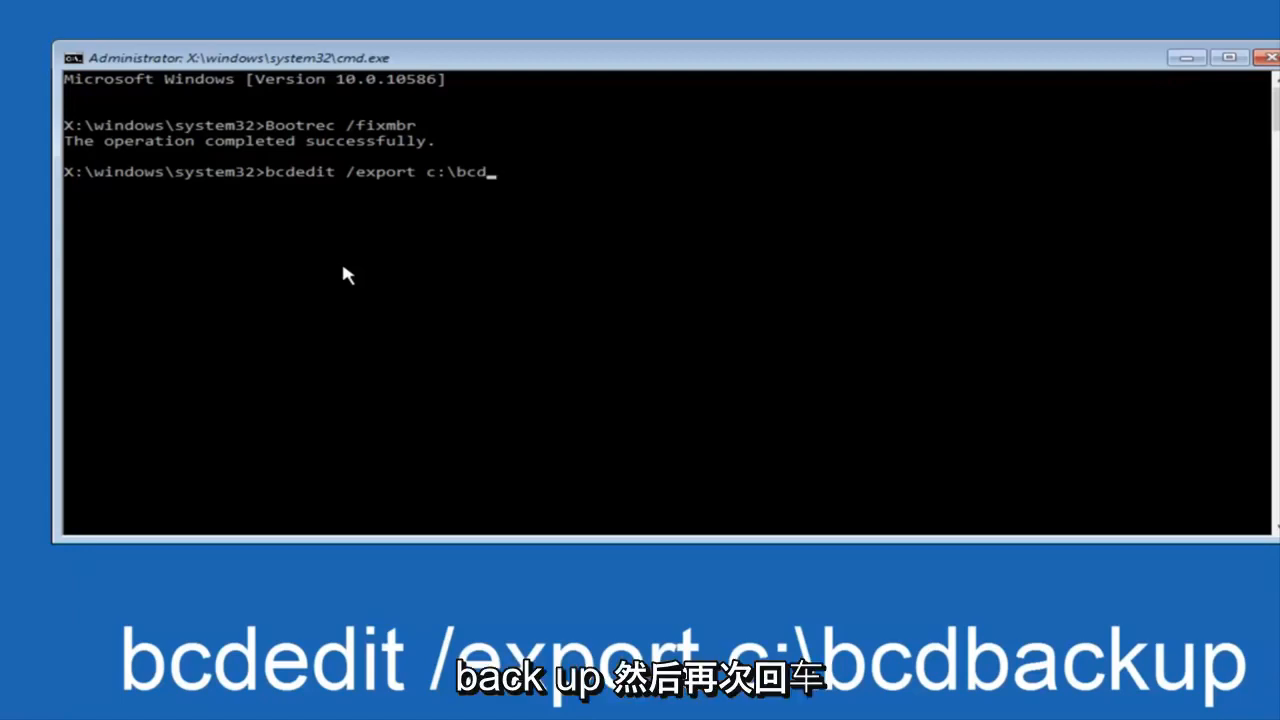
text(backup)
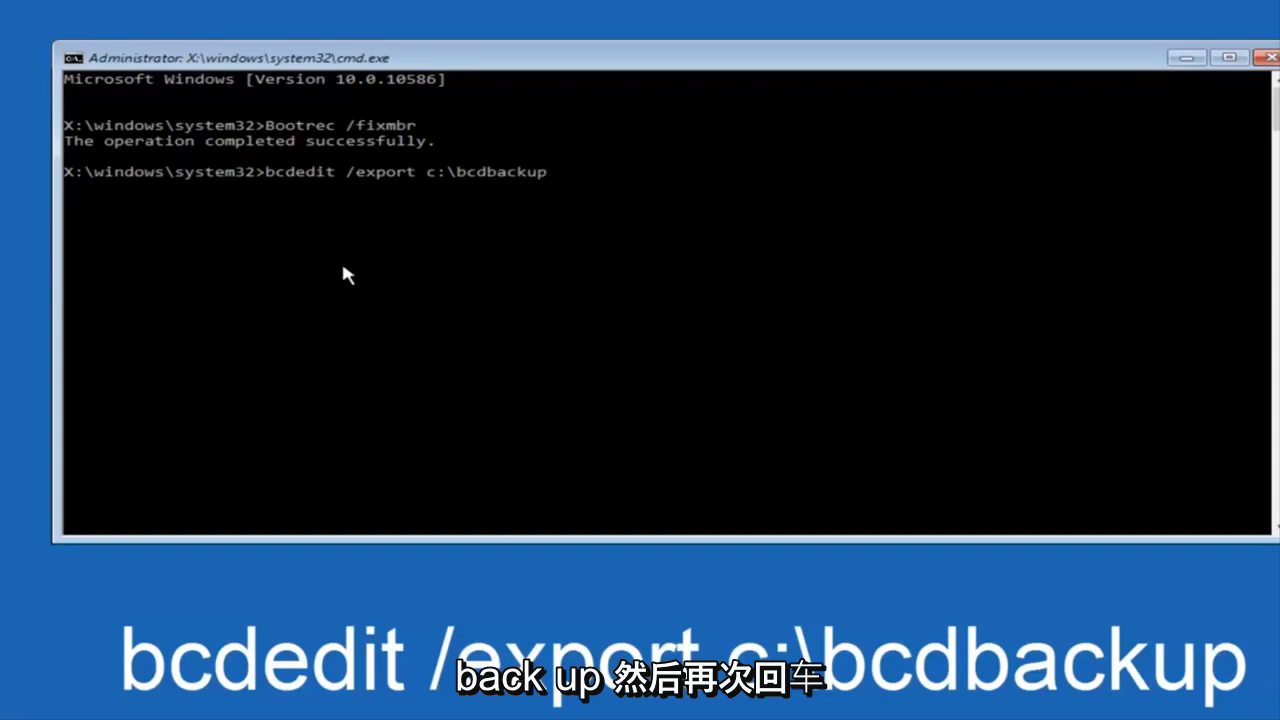
key(enter)
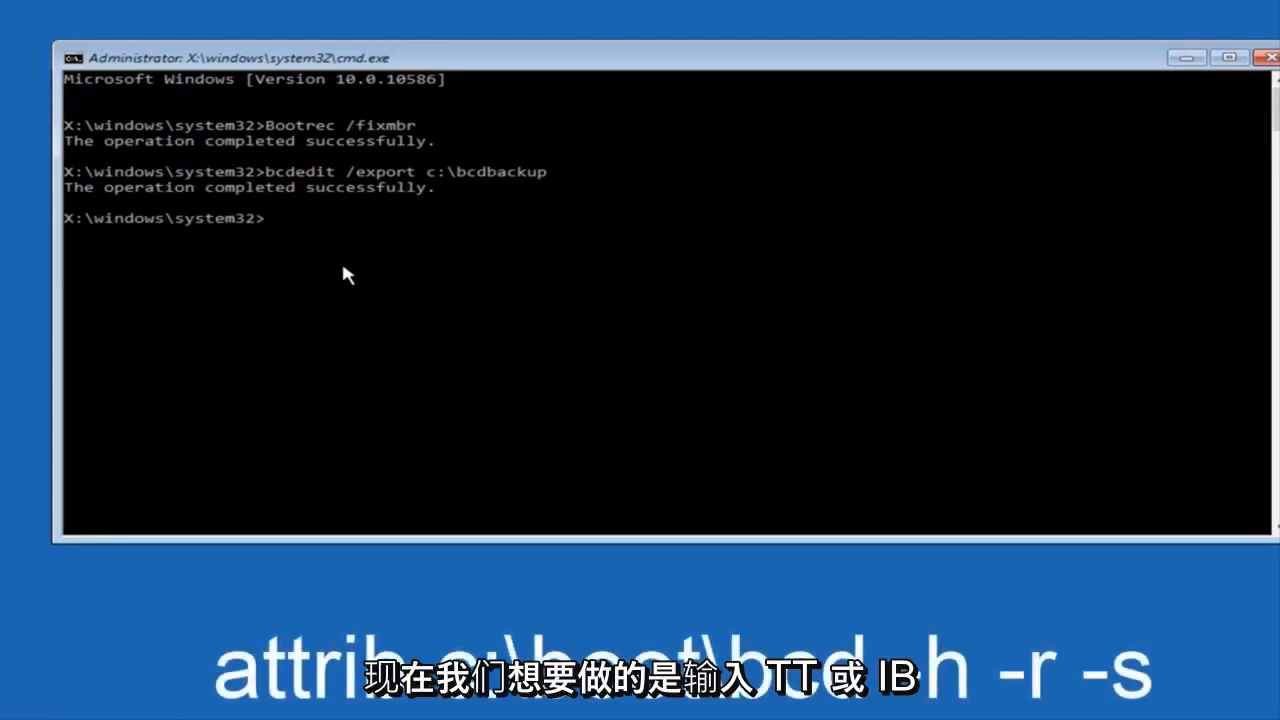
Step: Run attrib c:\boot\bcd -h -r -s to clear the bcd file's hidden, read-only and system attributes
text(att)
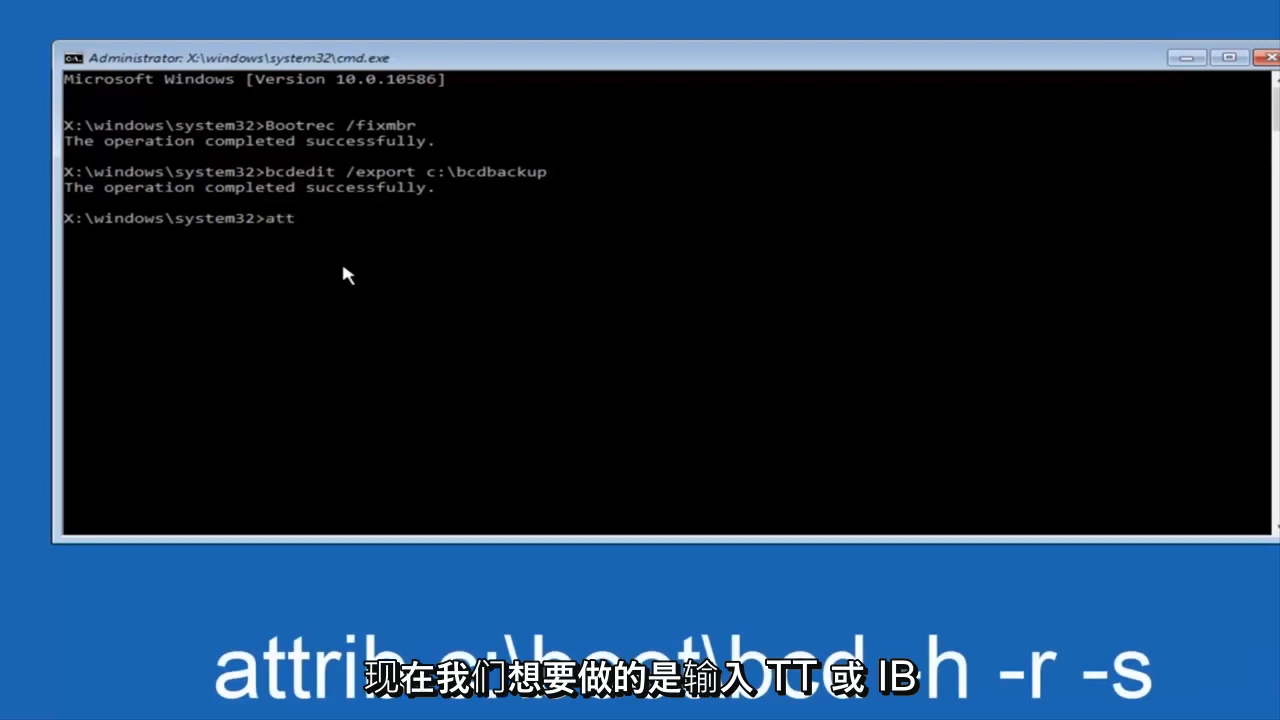
text(rib)
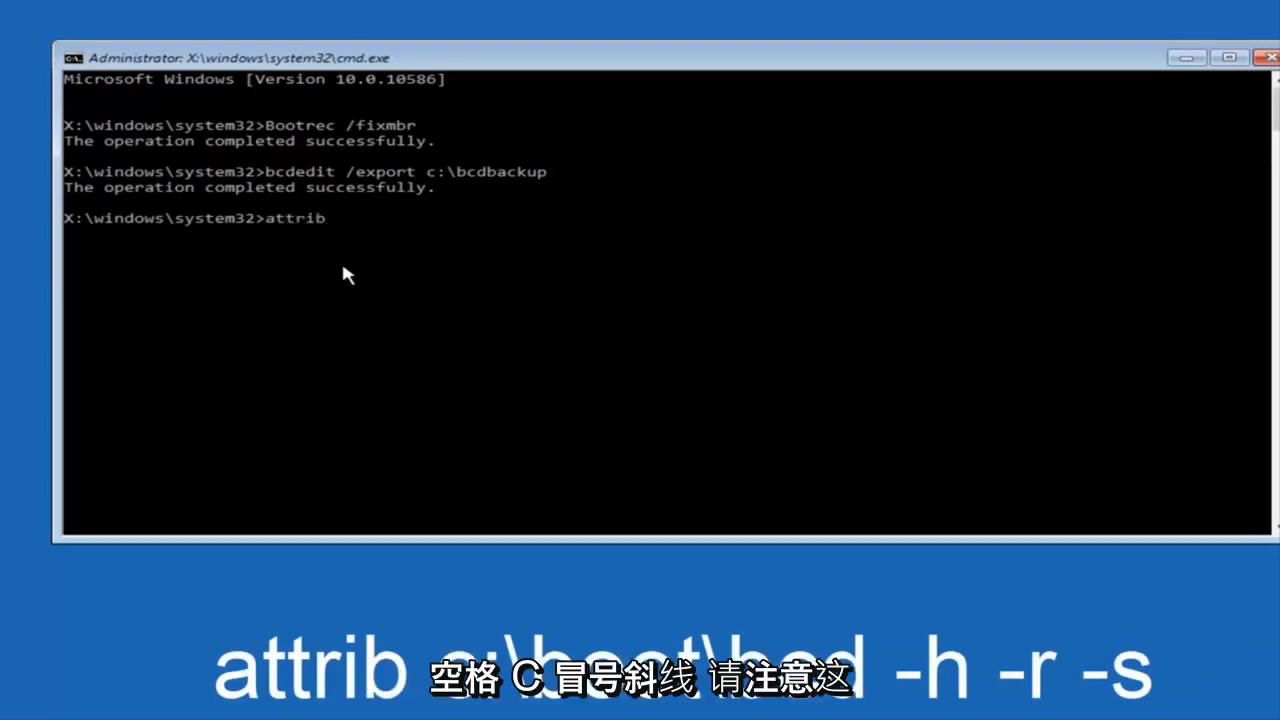
text(c)
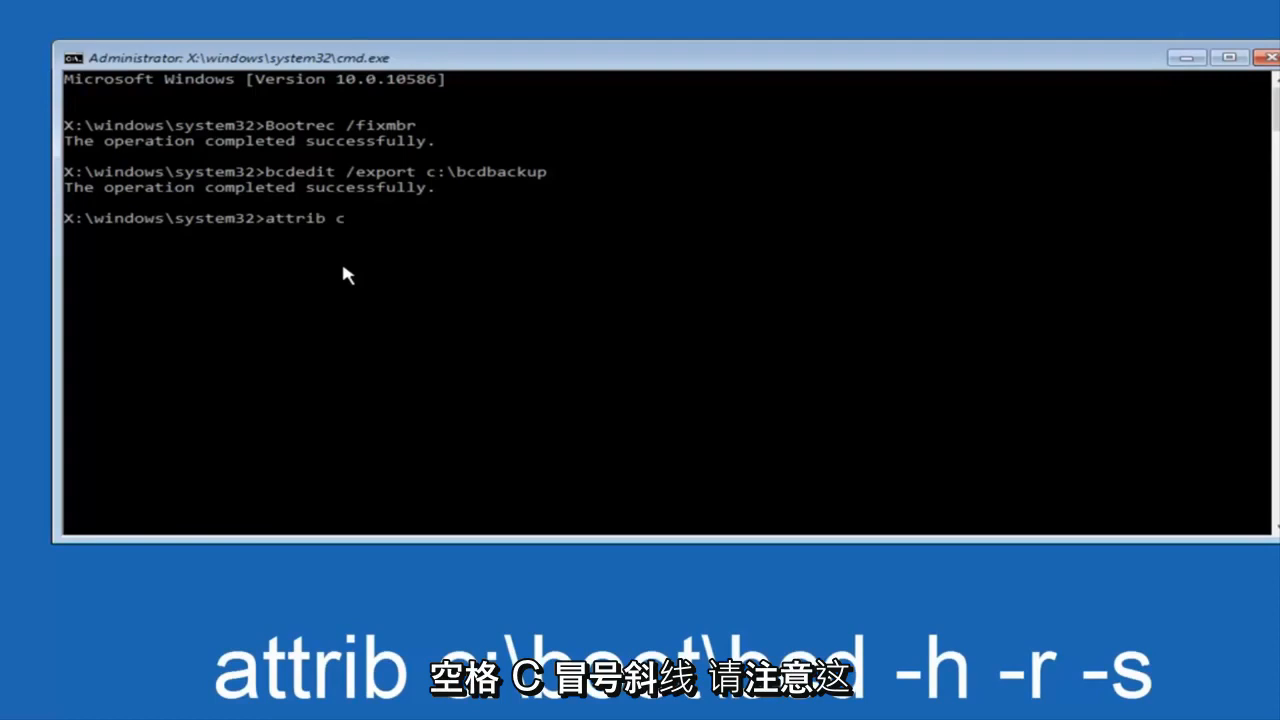
text(:\)
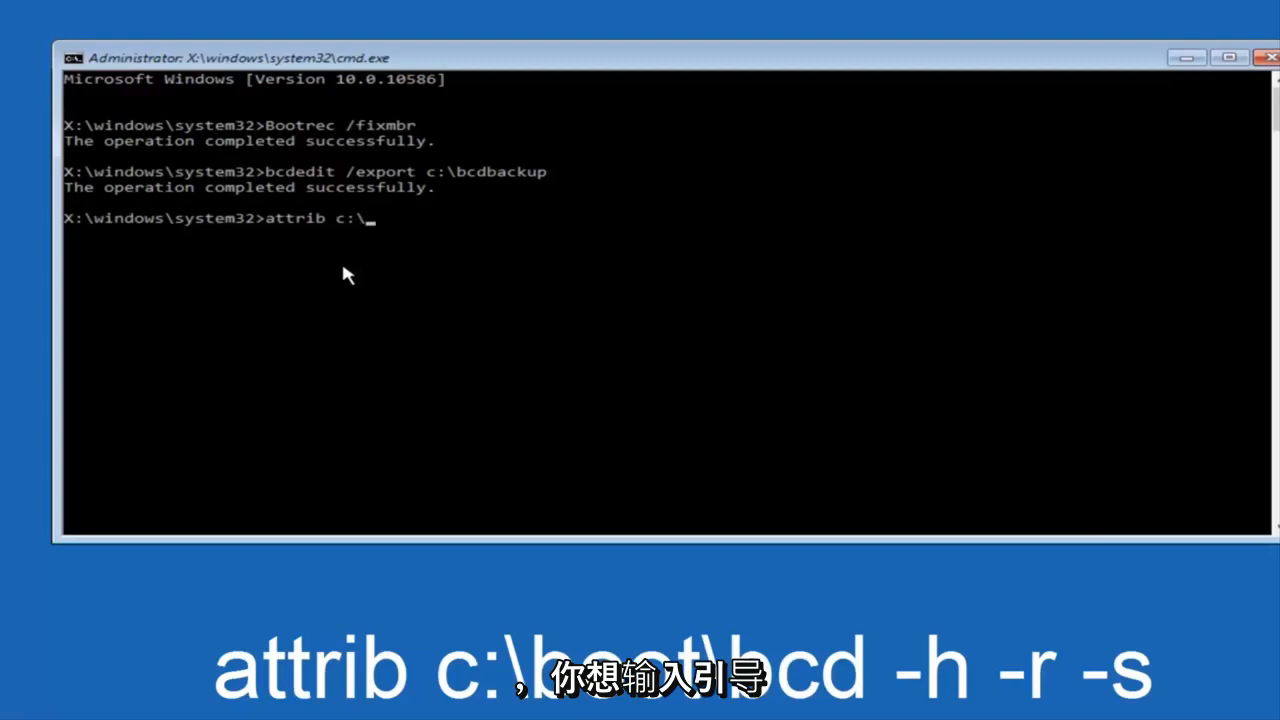
text(boot)
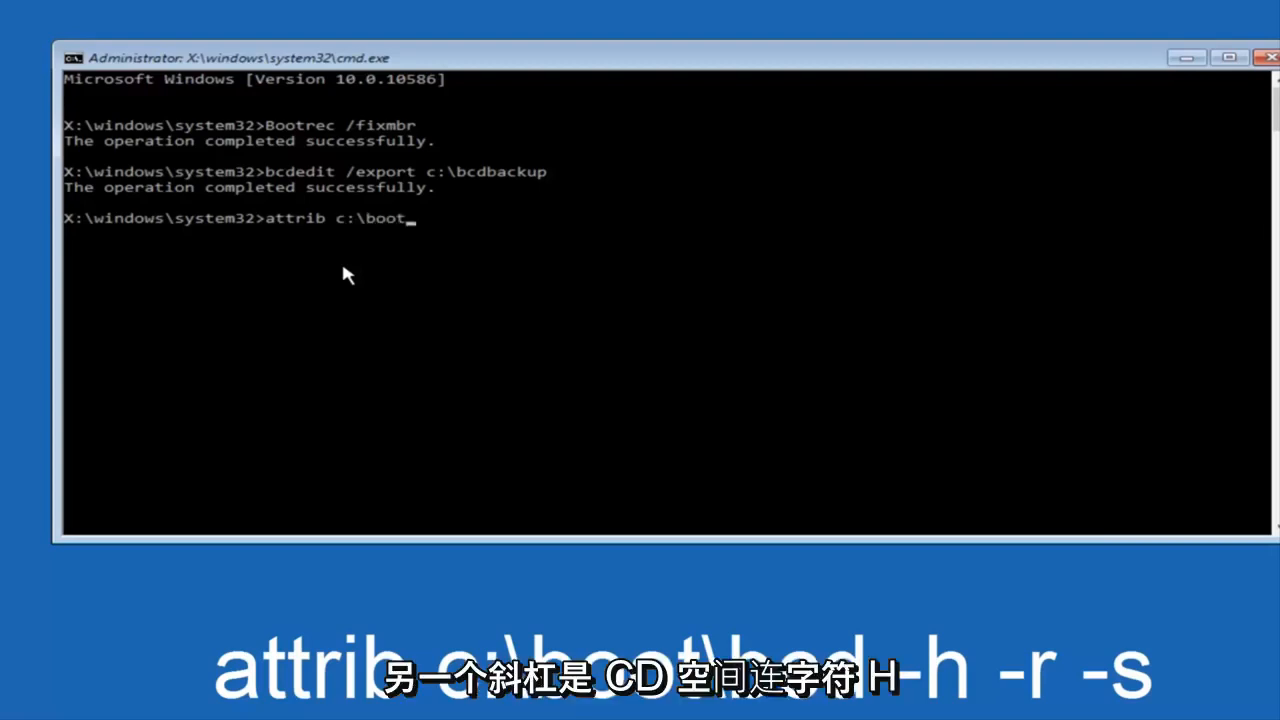
text(\)
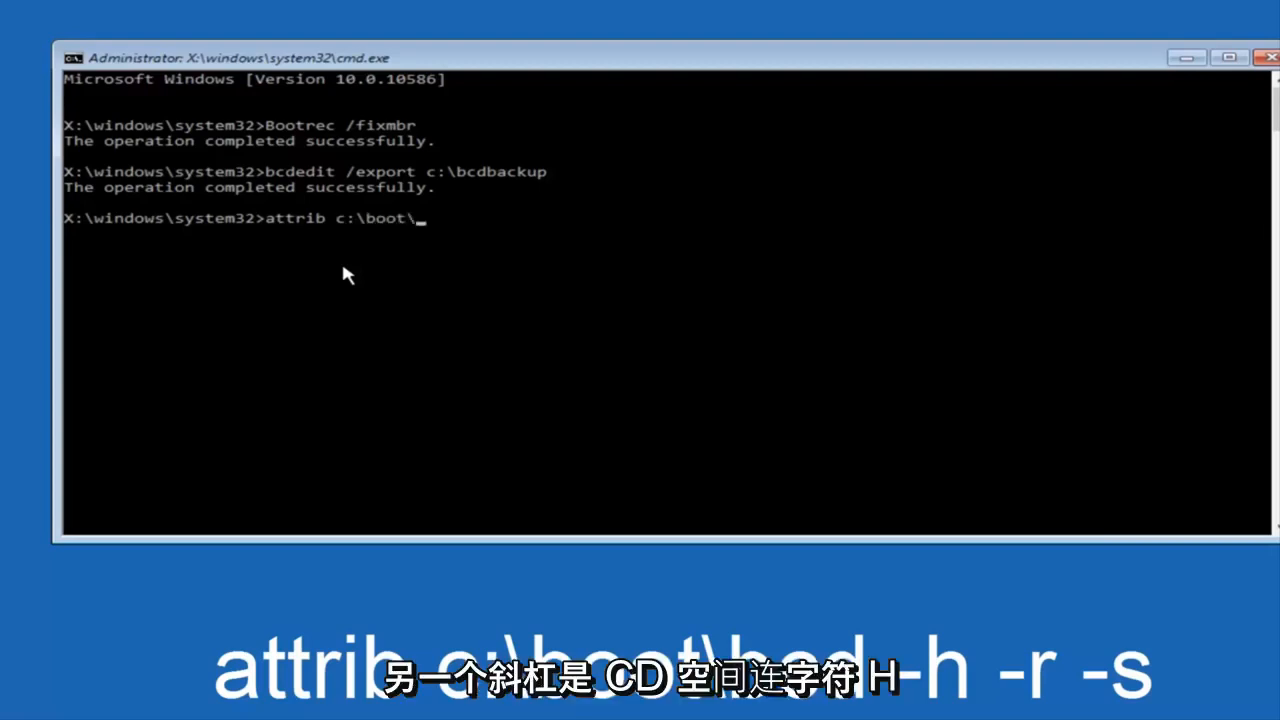
text(bcd)
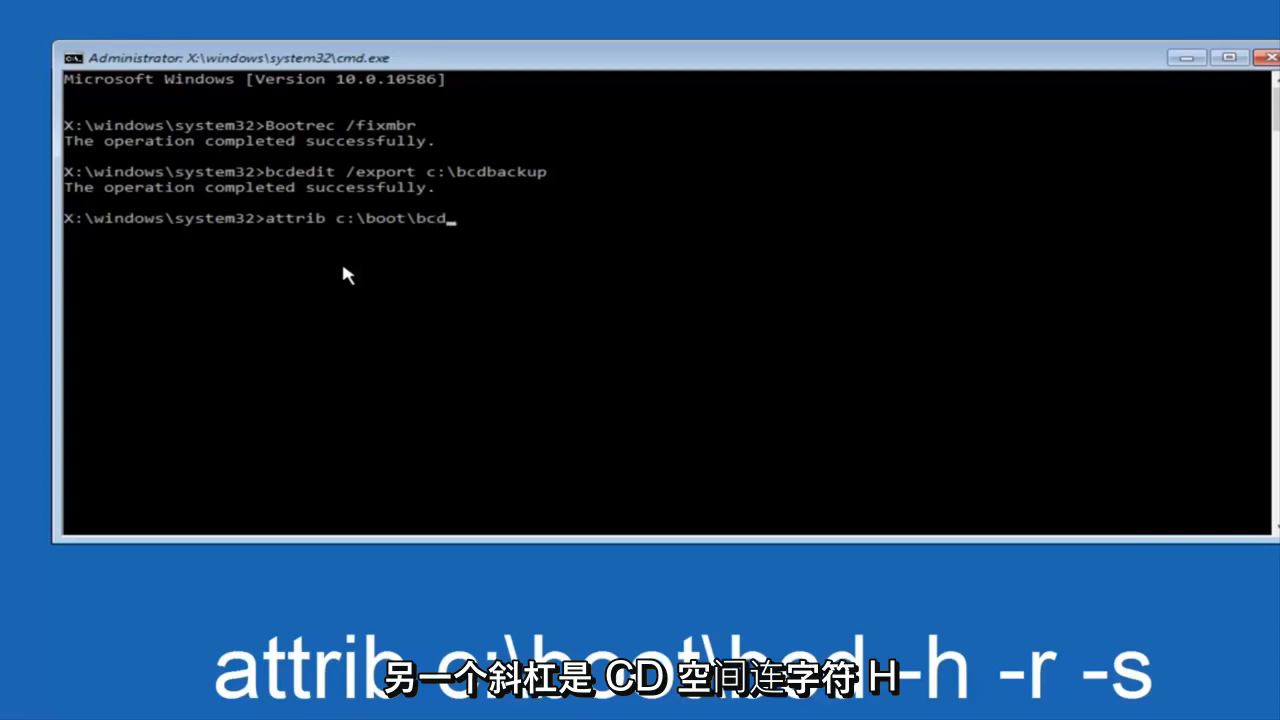
text(-)
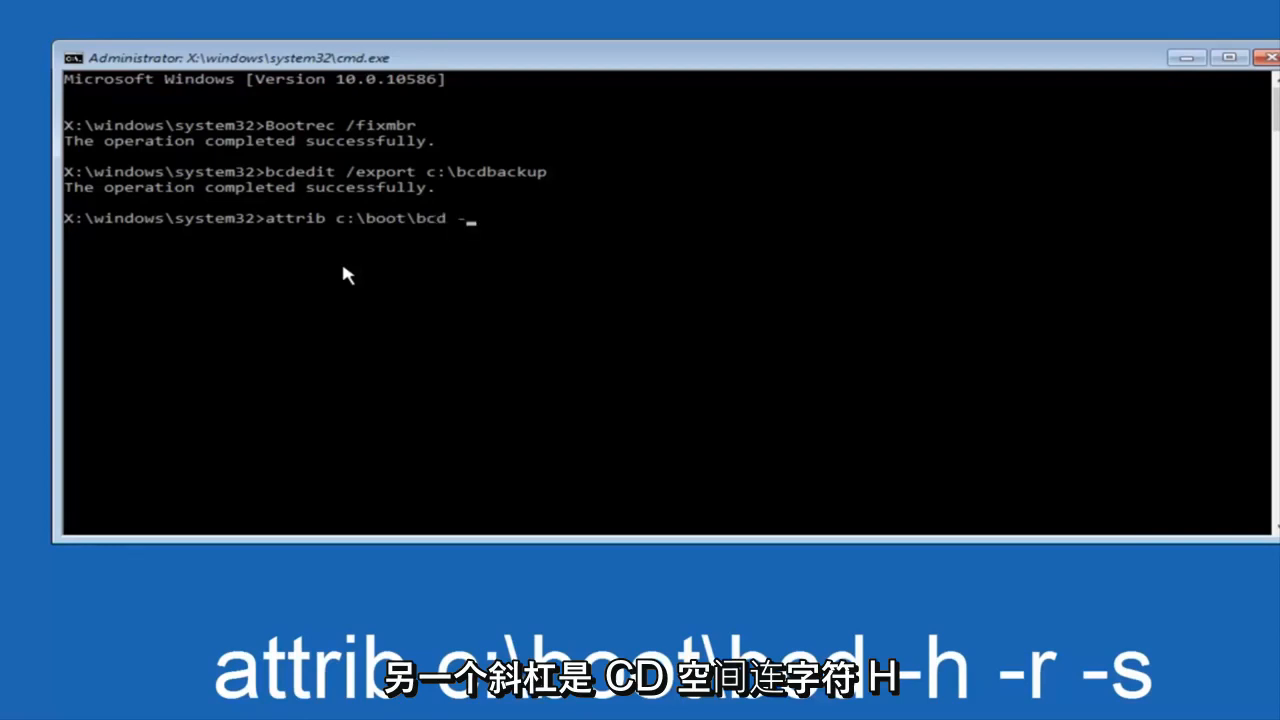
text(h -r)
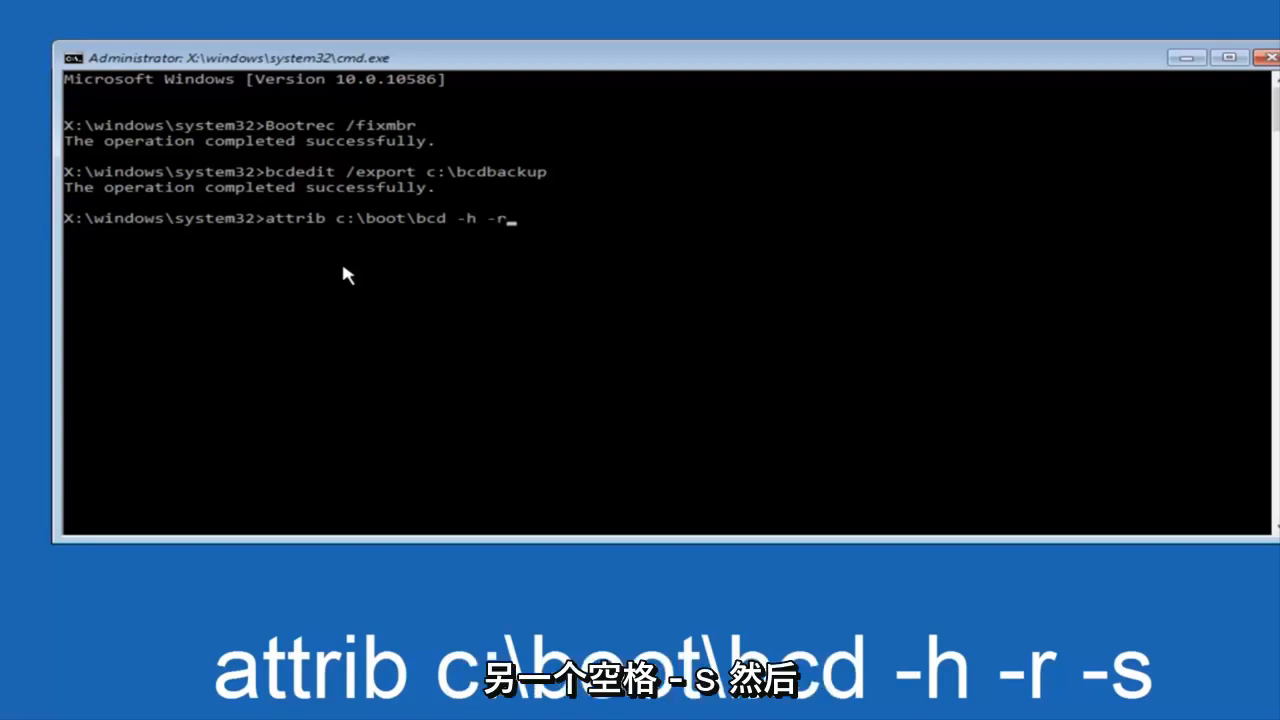
text(-s)
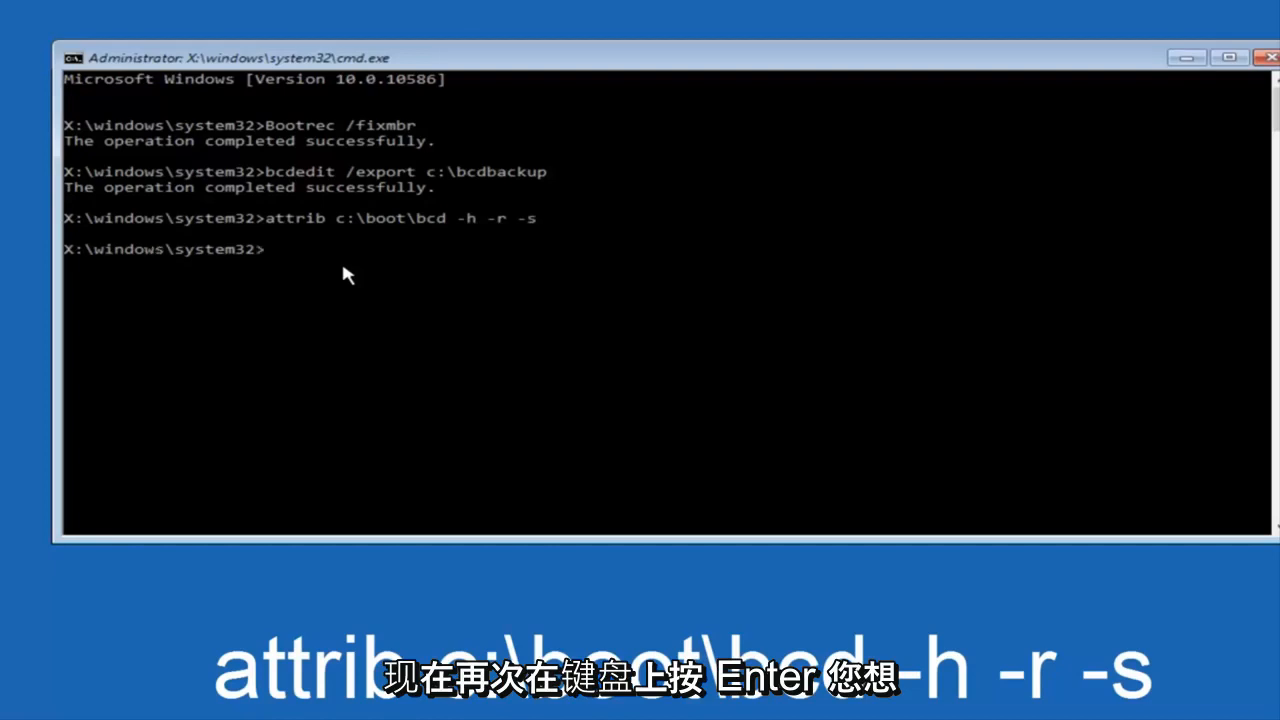
key(enter)
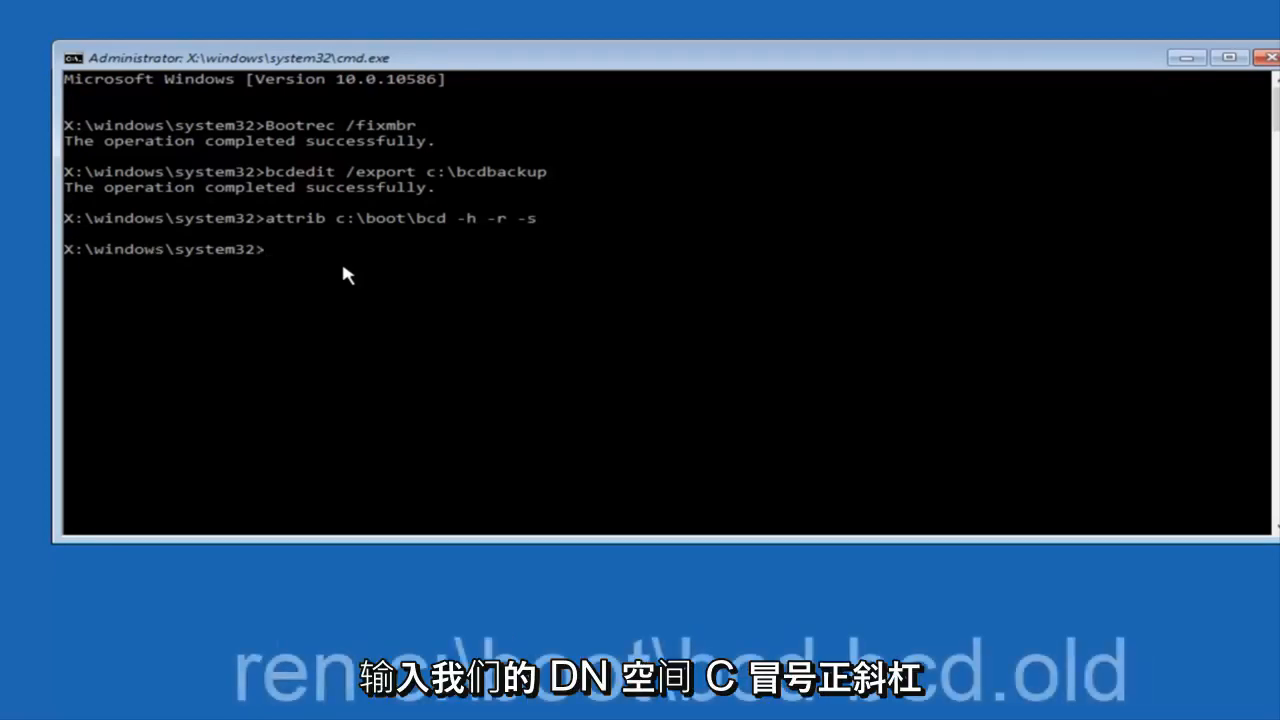
Step: Run ren c:\boot\bcd bcd.old, then begin the next bootrec command
text(ren)
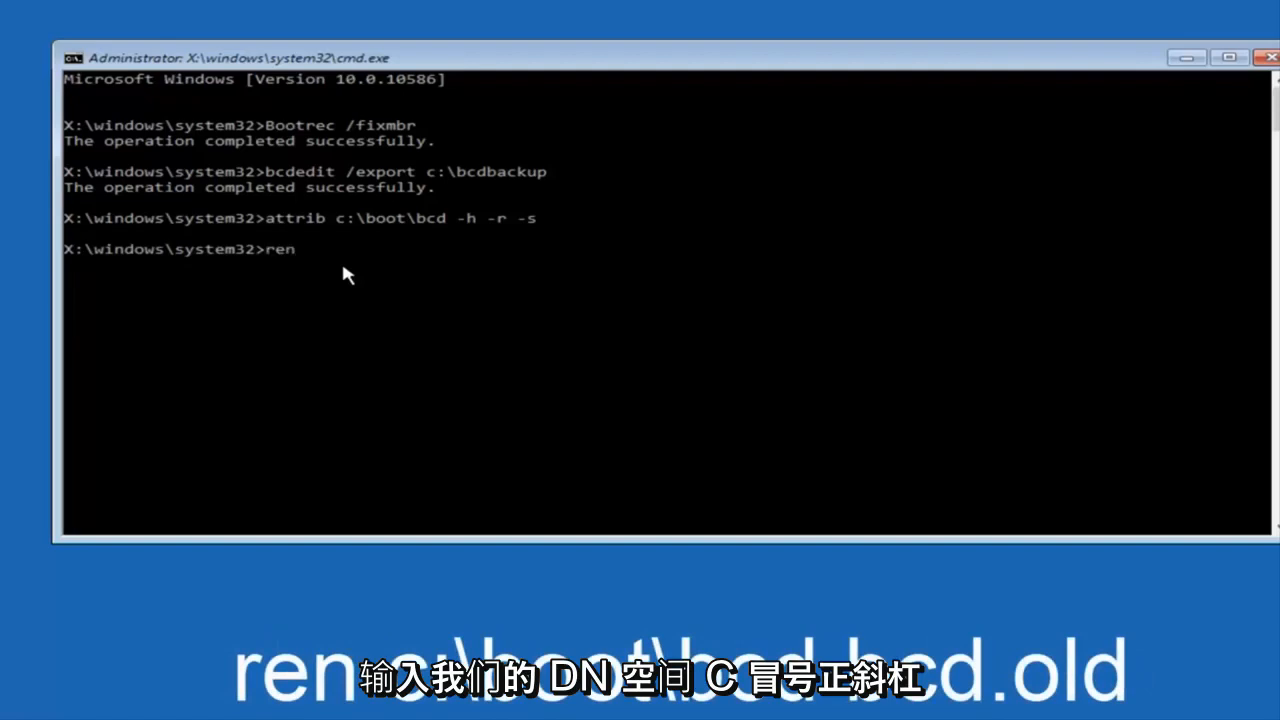
text(c)
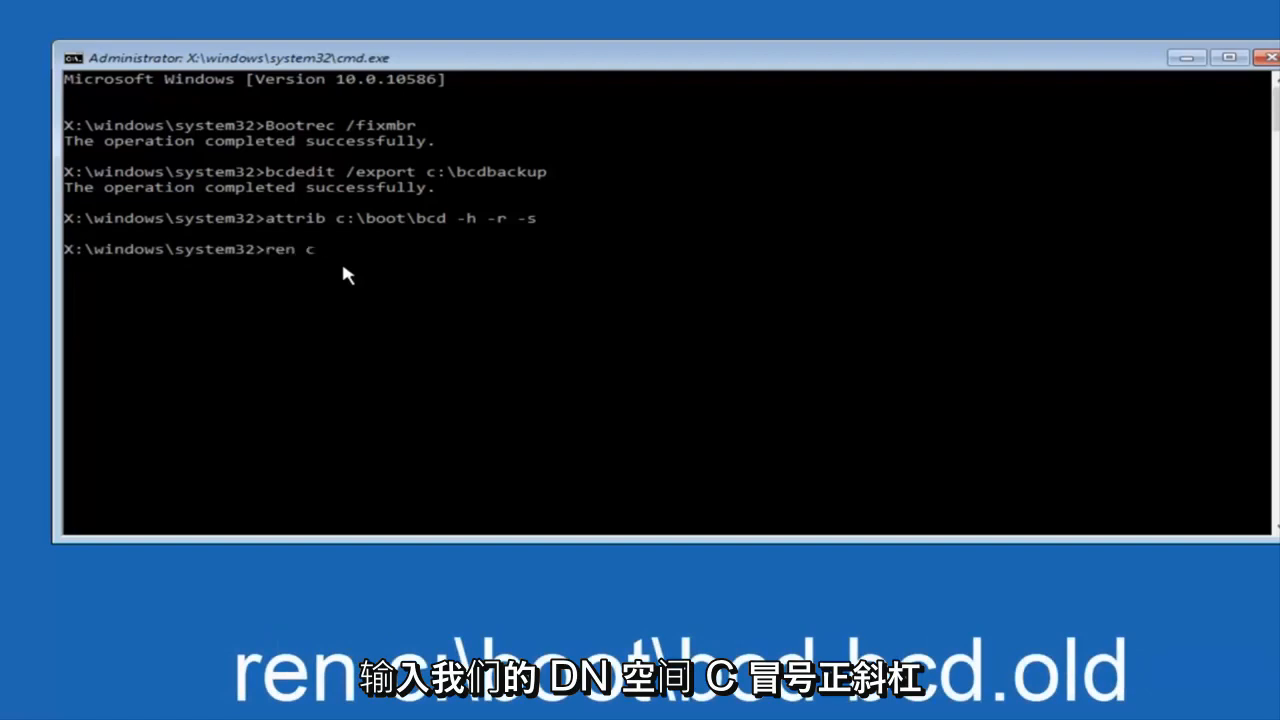
text(:\)
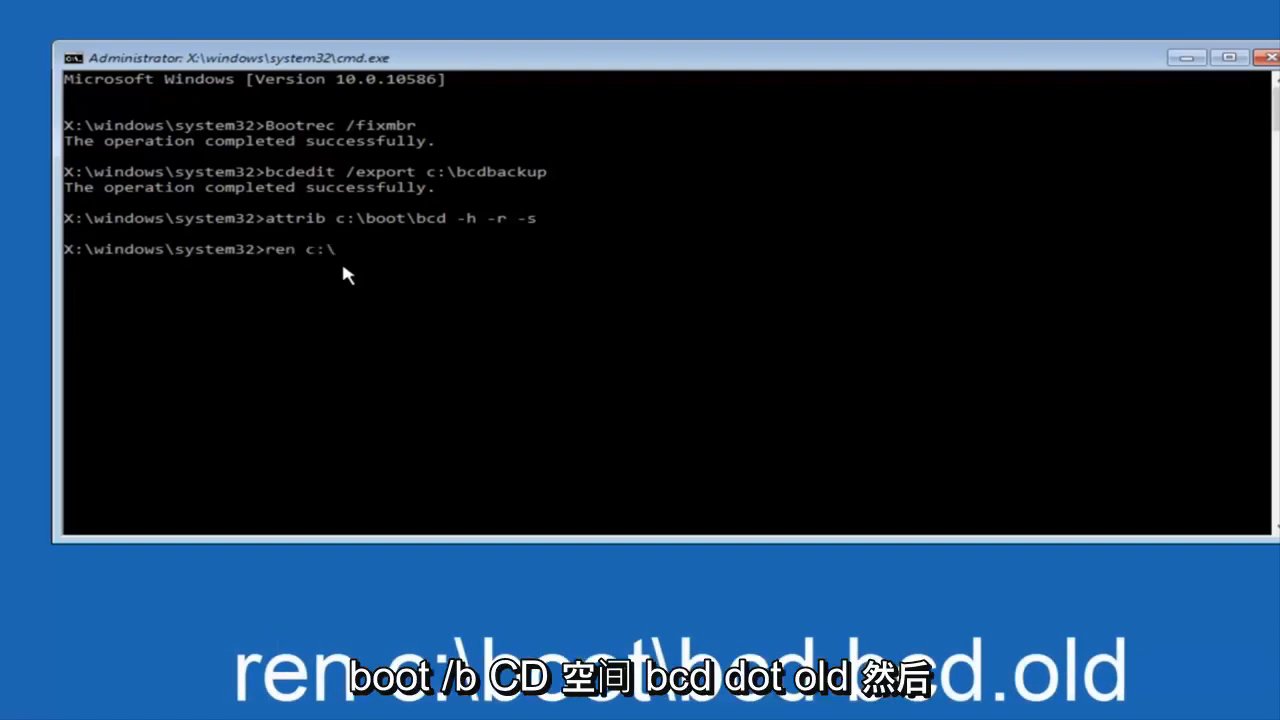
text(boot)
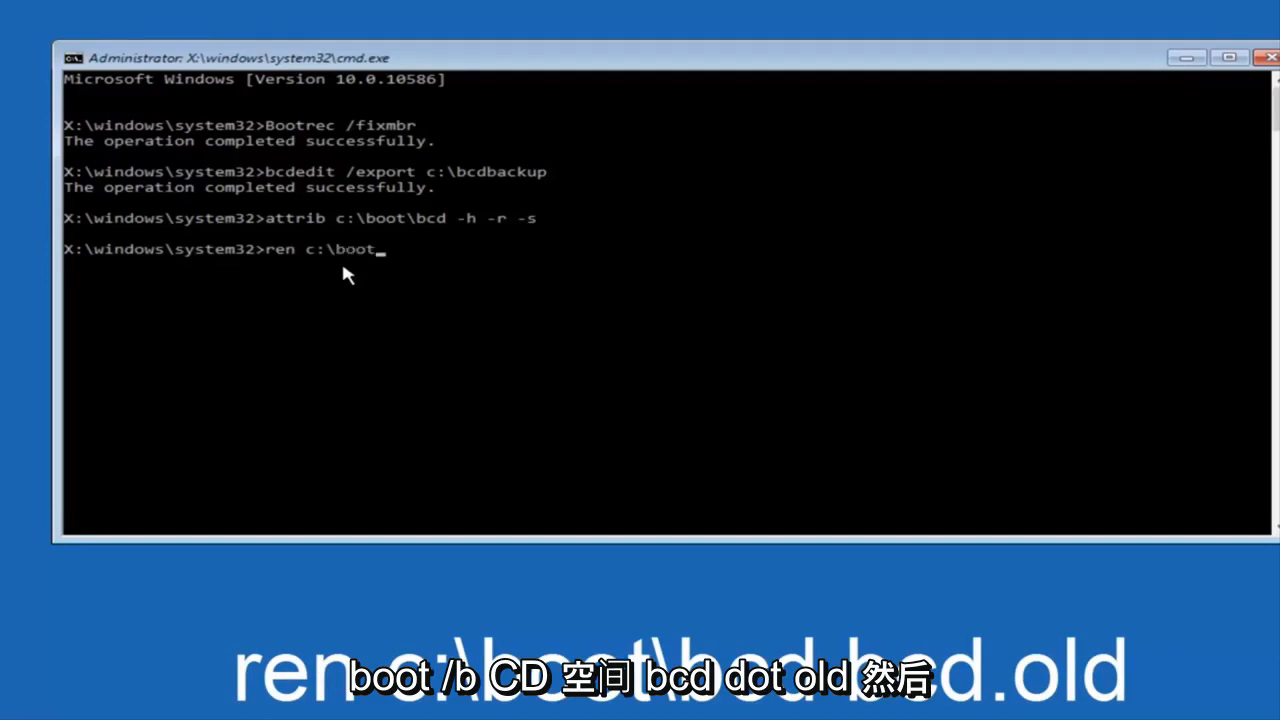
text(\)
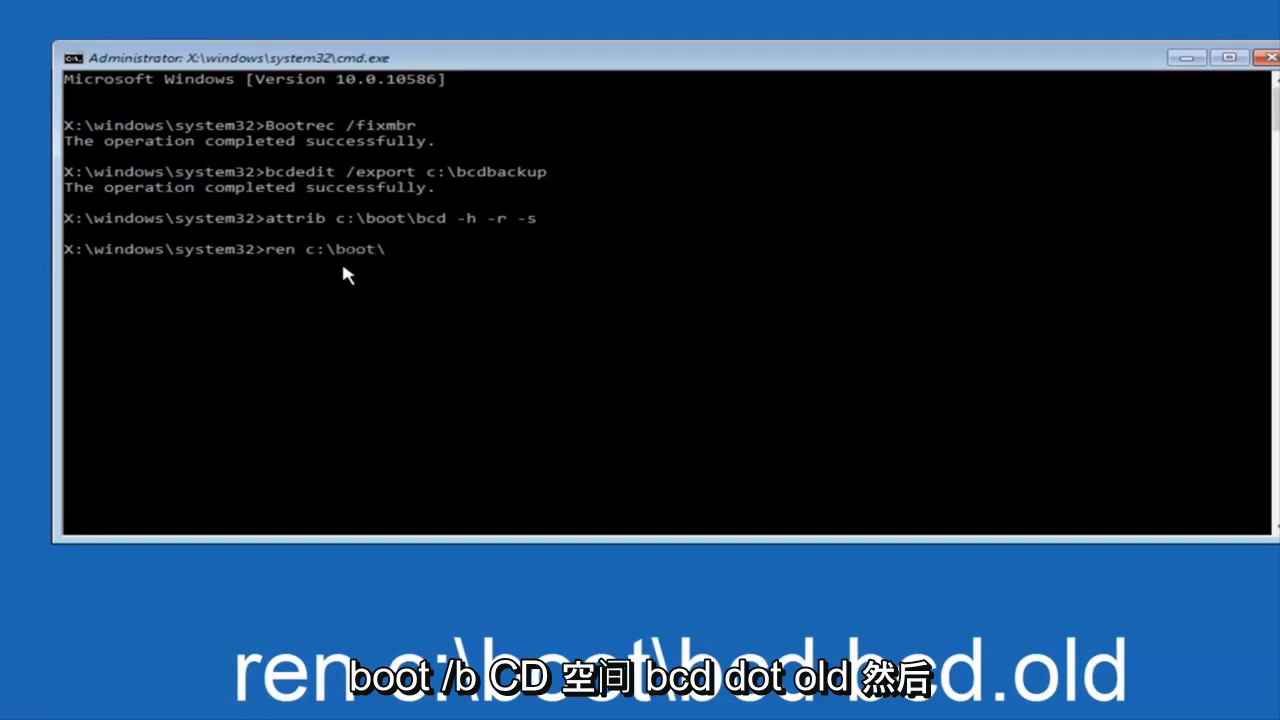
text(bcd)
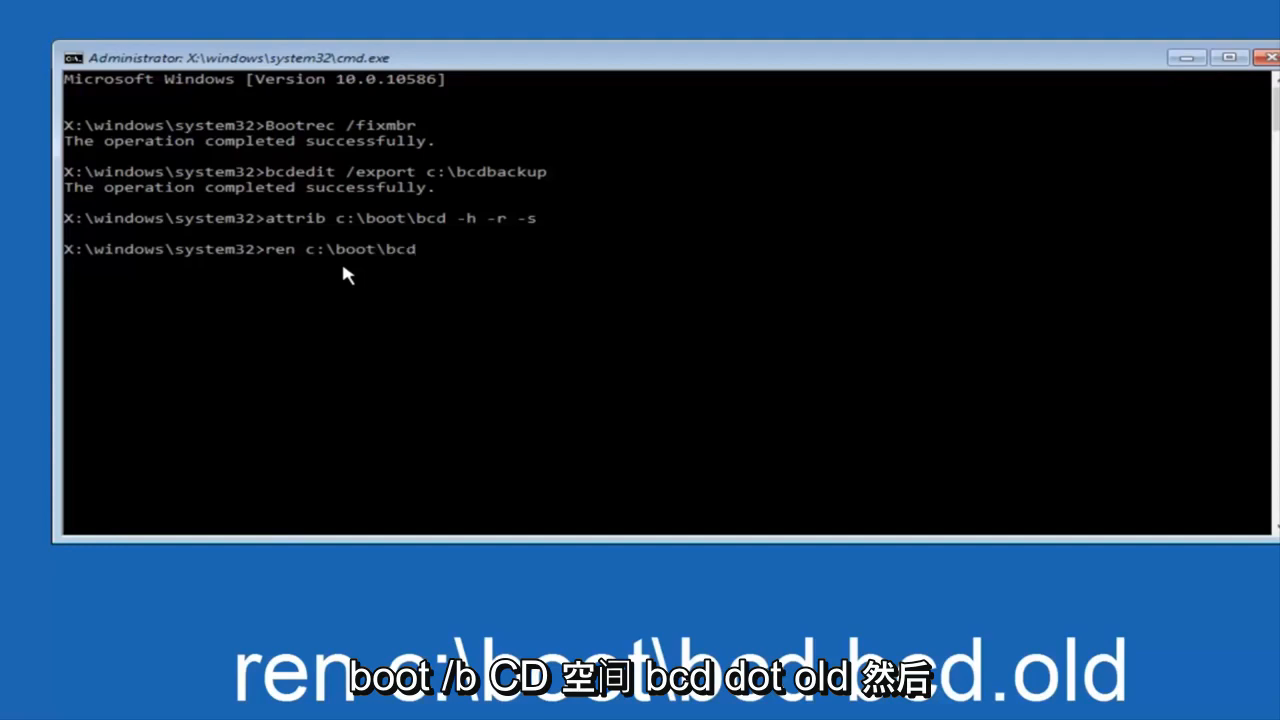
text(bcd.old)
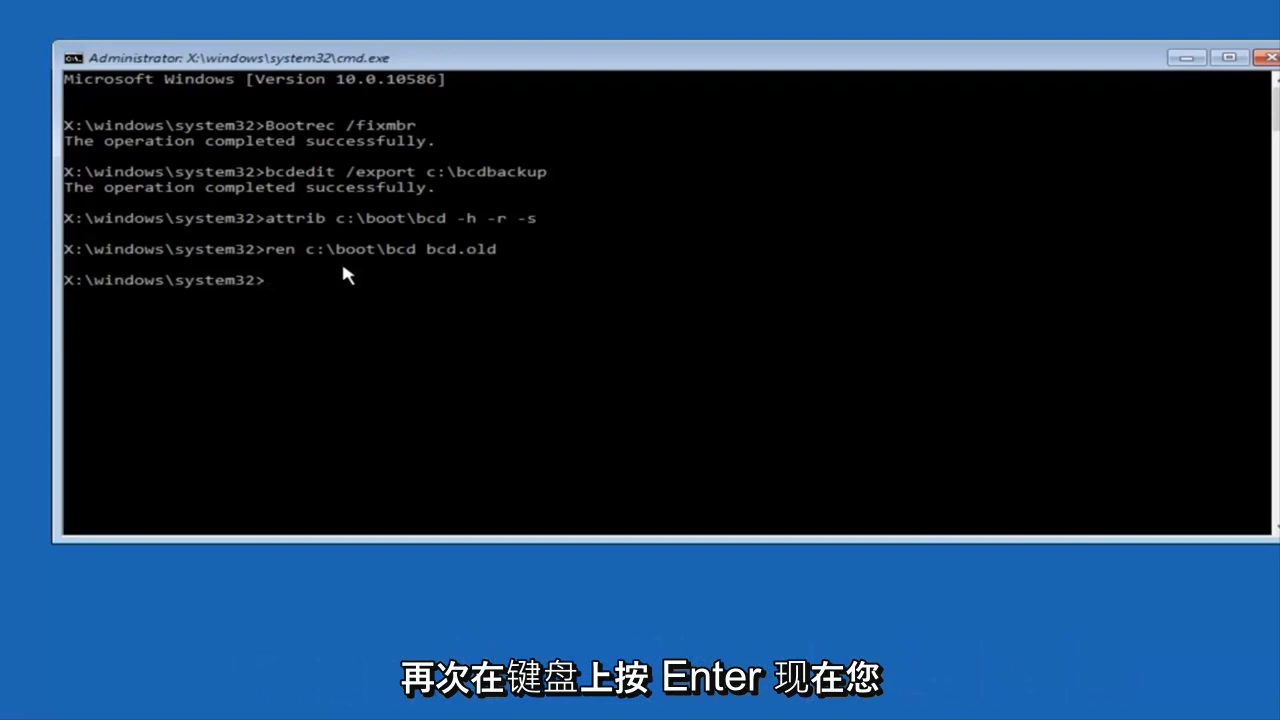
text(bootrec /)
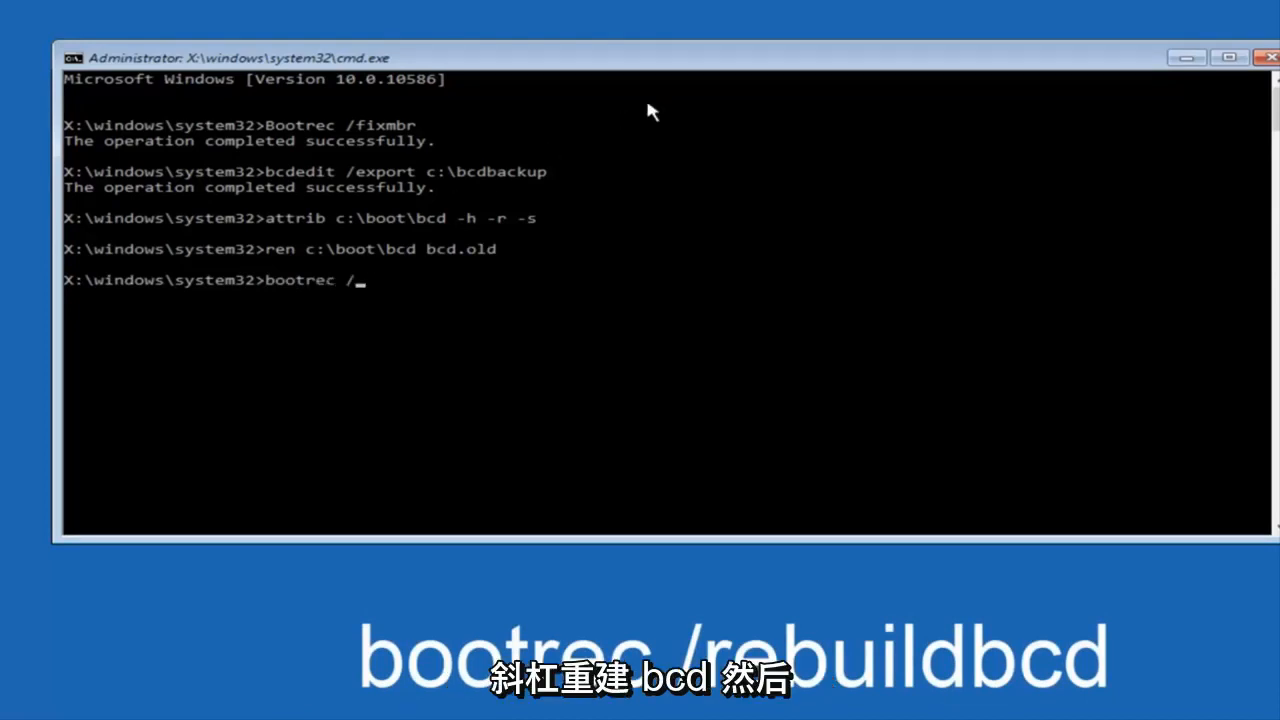
Step: Run bootrec /rebuildbcd and answer Y to add the found C:\Windows installation to the boot list
text(rebuil)
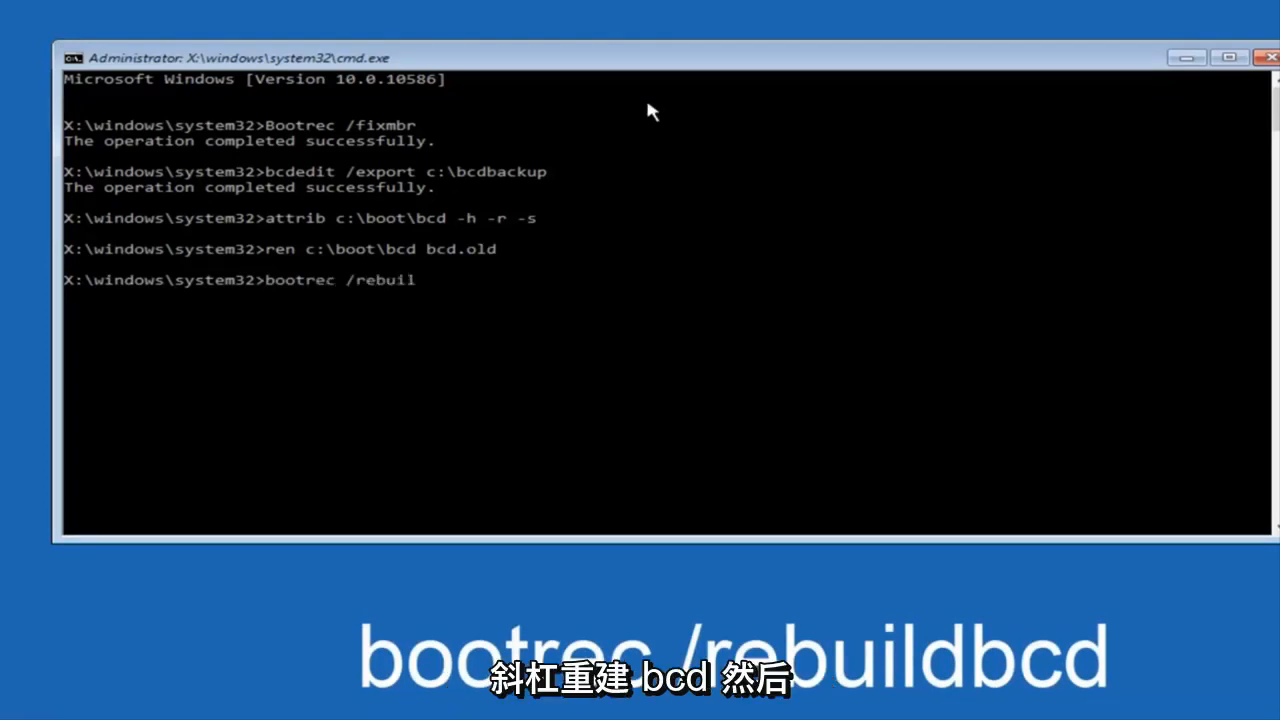
text(dbcd)
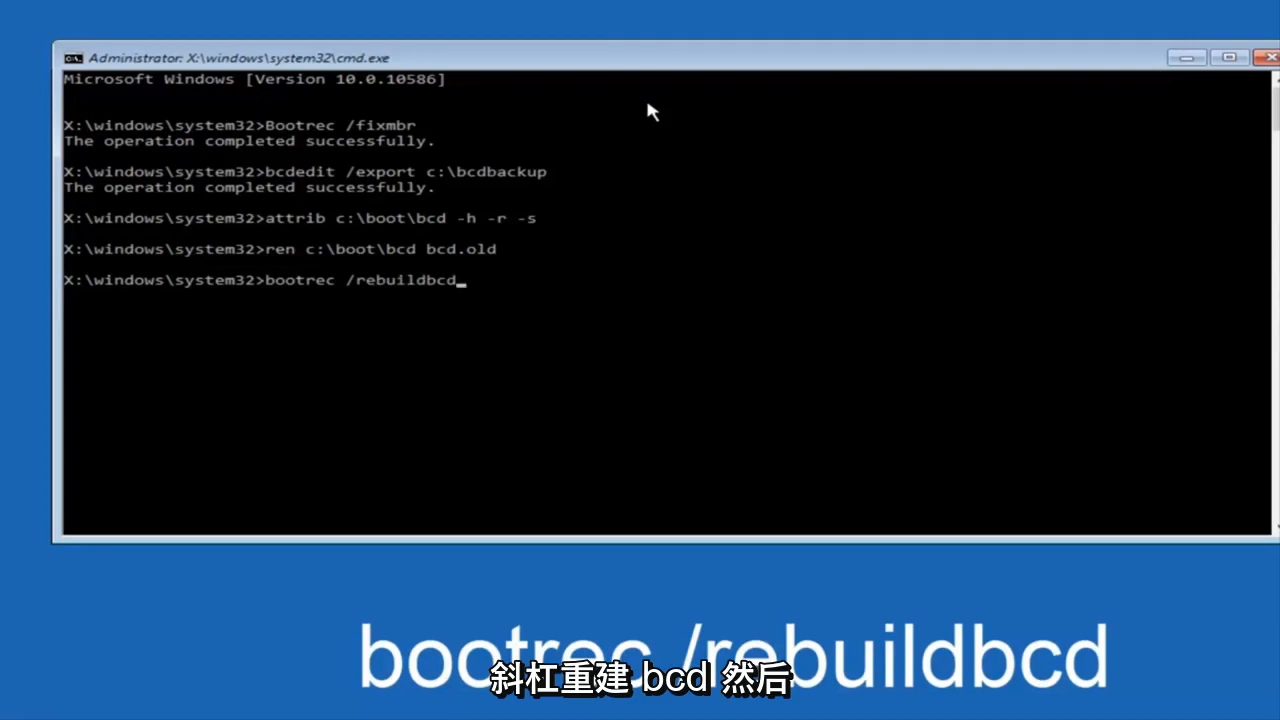
key(Enter)
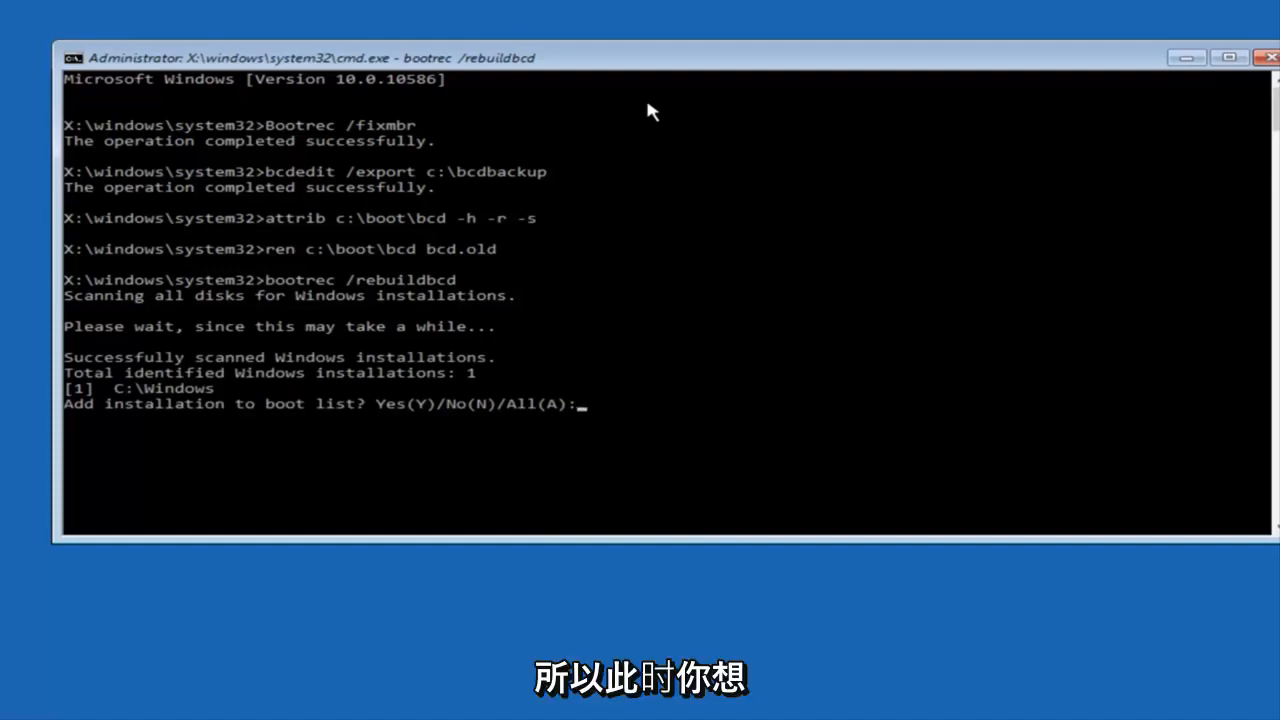
text(y)
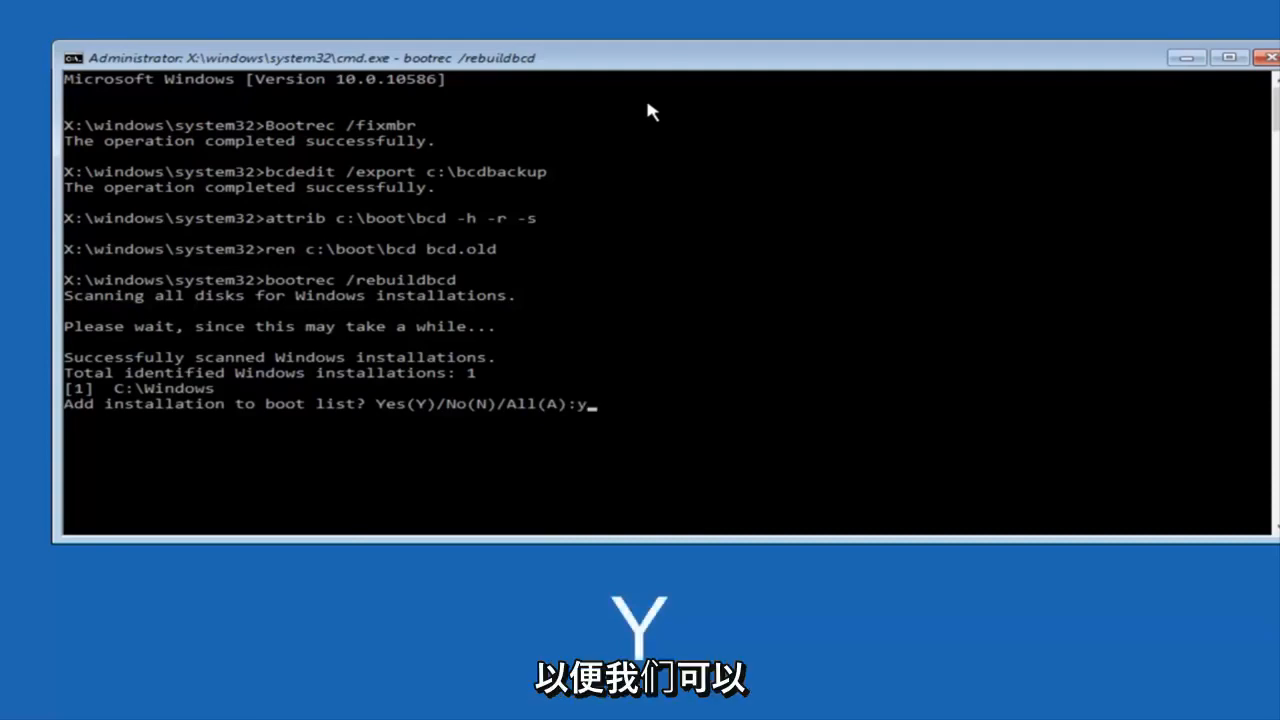
key(enter)
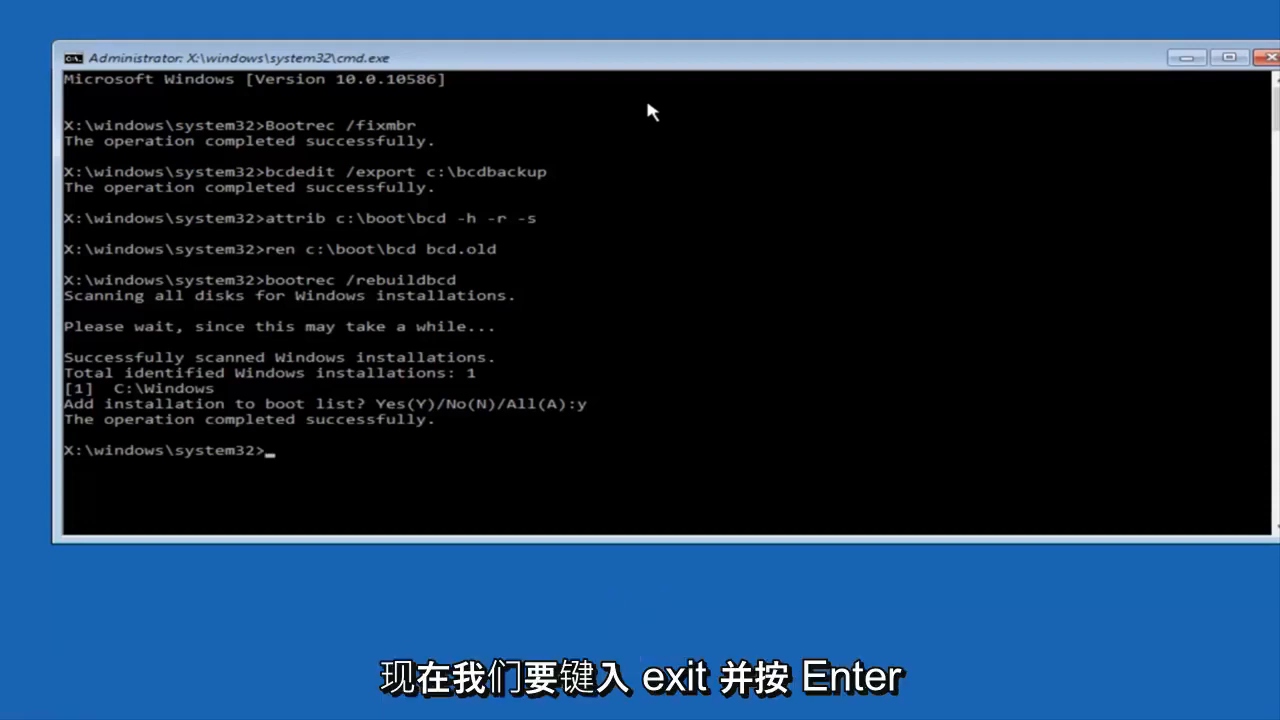
text(ex)
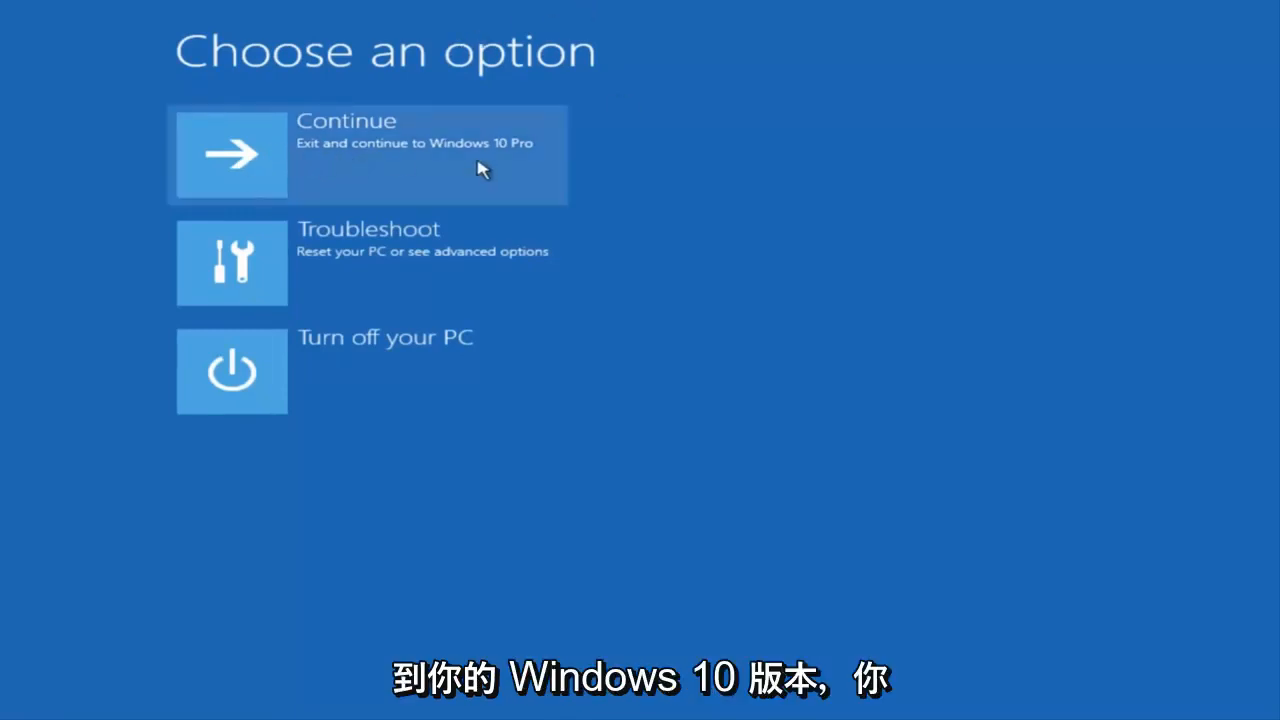
Step: Continue from the Choose an option screen to restart into Windows 10 Pro
click(368, 156)
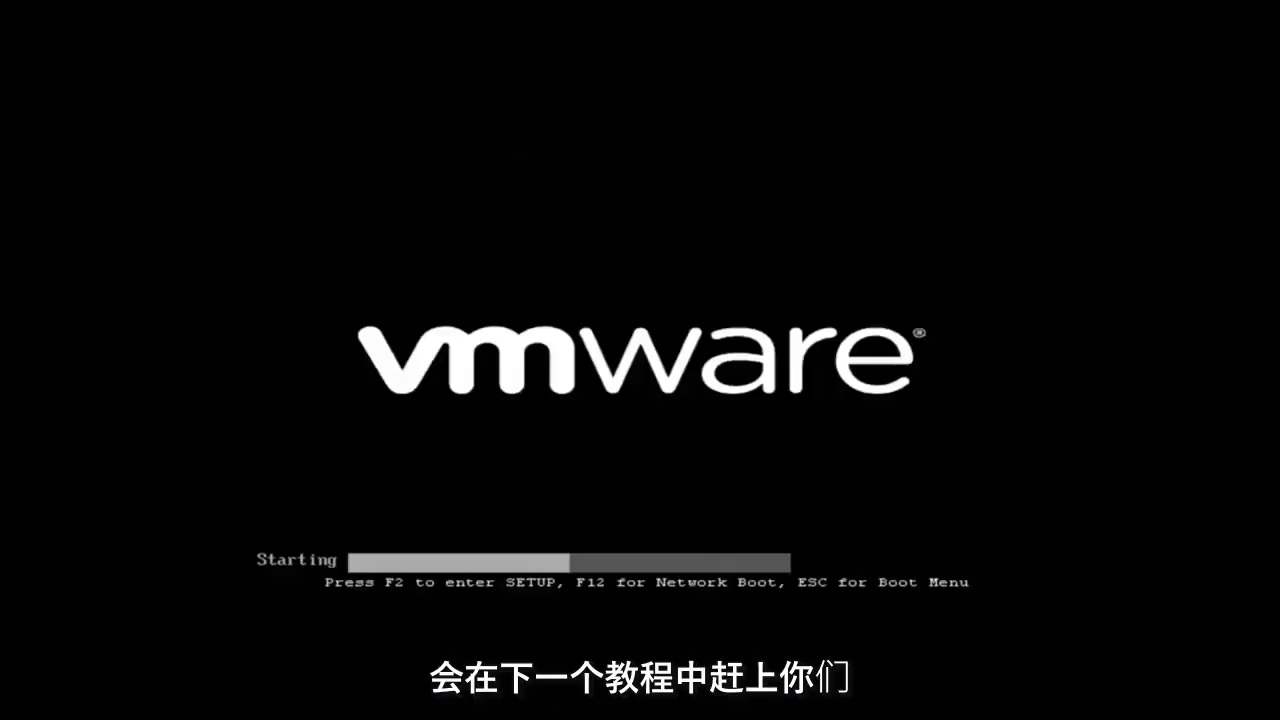